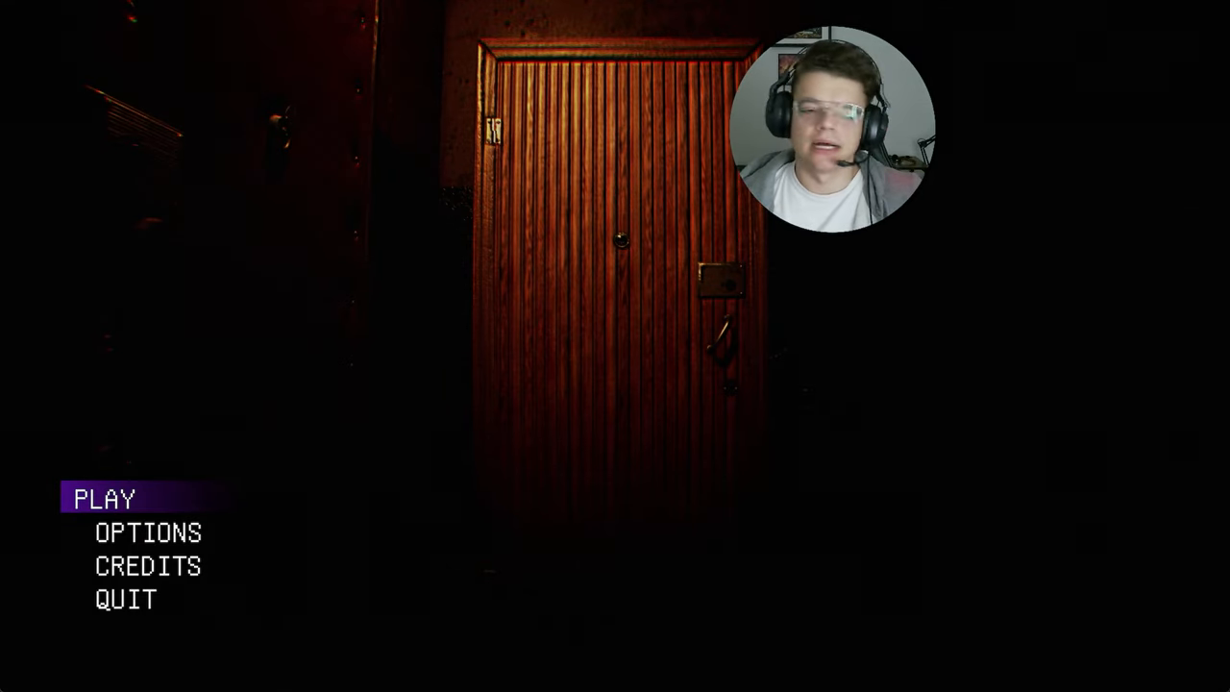
mouse_move(968, 500)
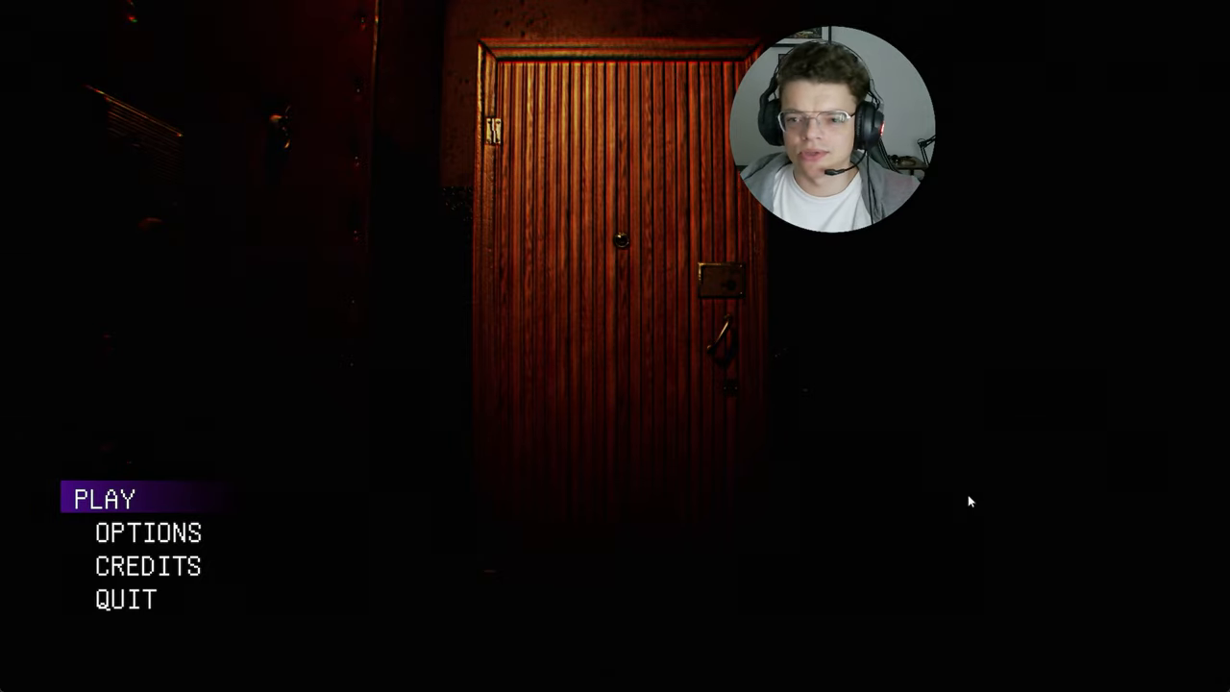
Step: Choose PLAY in the main menu to reach the New Game option
left_click(105, 499)
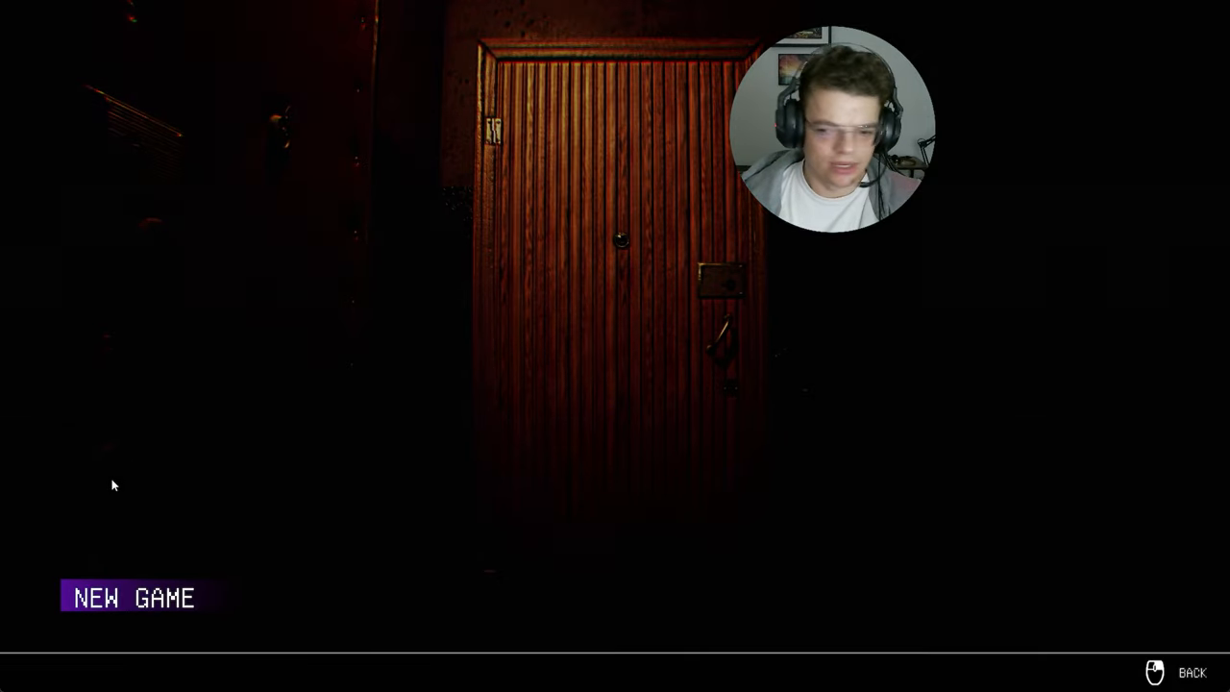
left_click(132, 597)
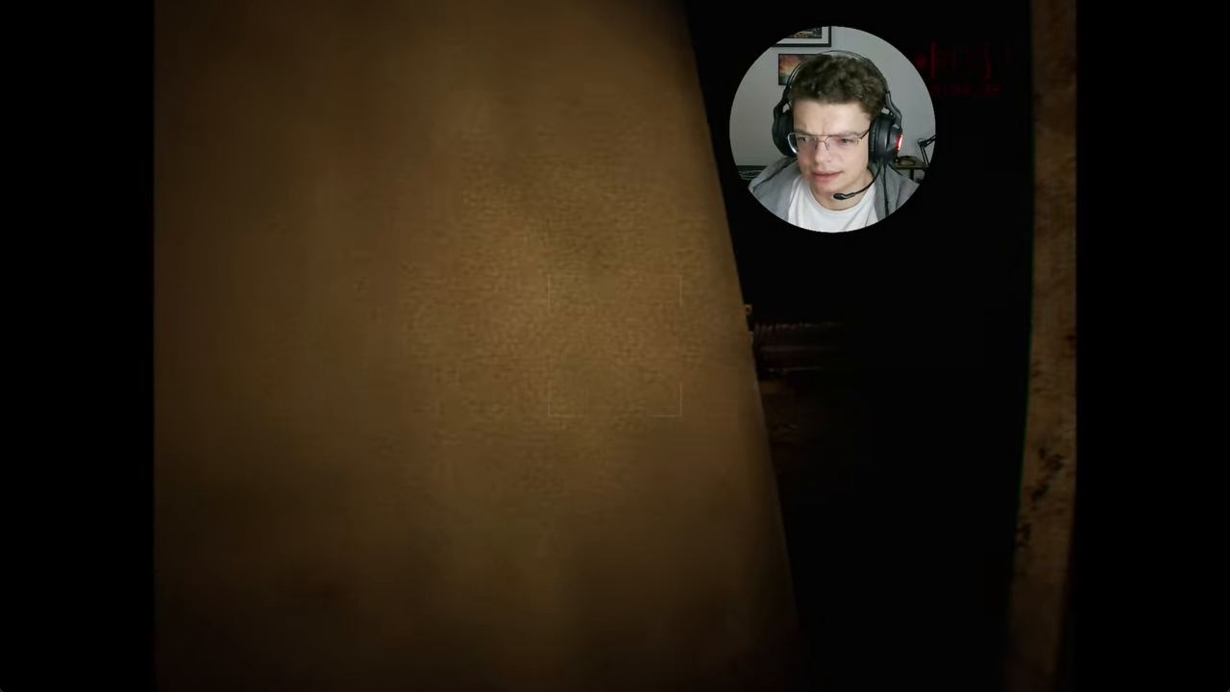
mouse_move(615, 346)
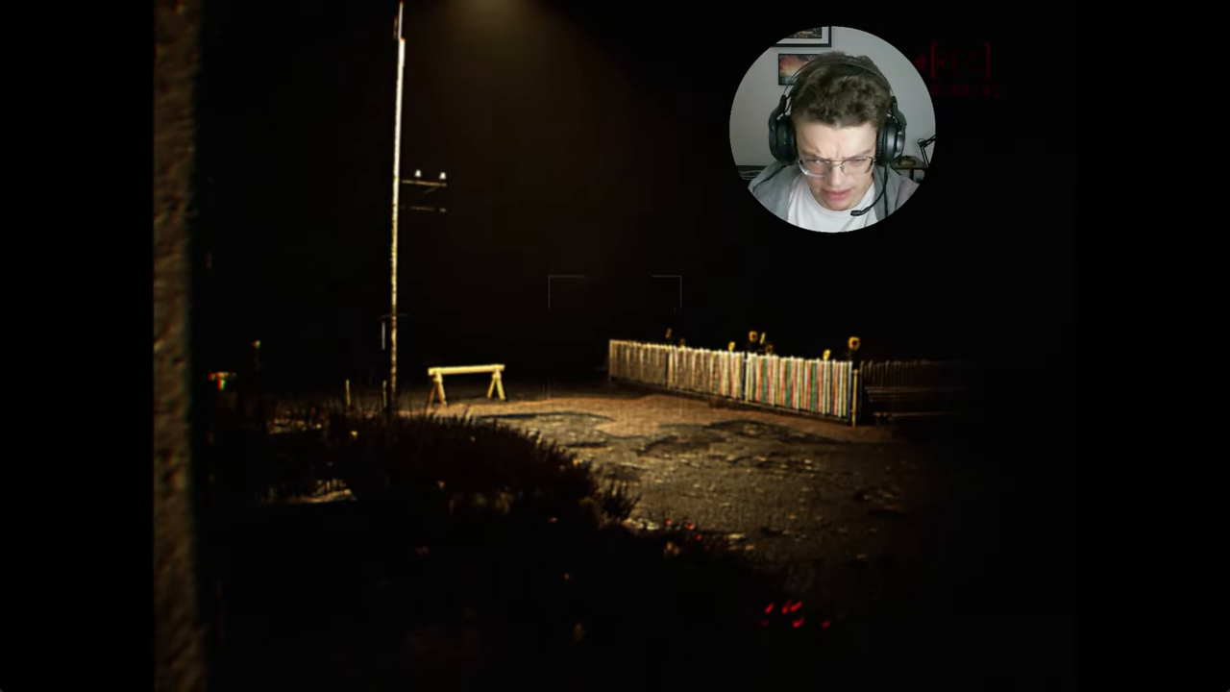
mouse_move(615, 346)
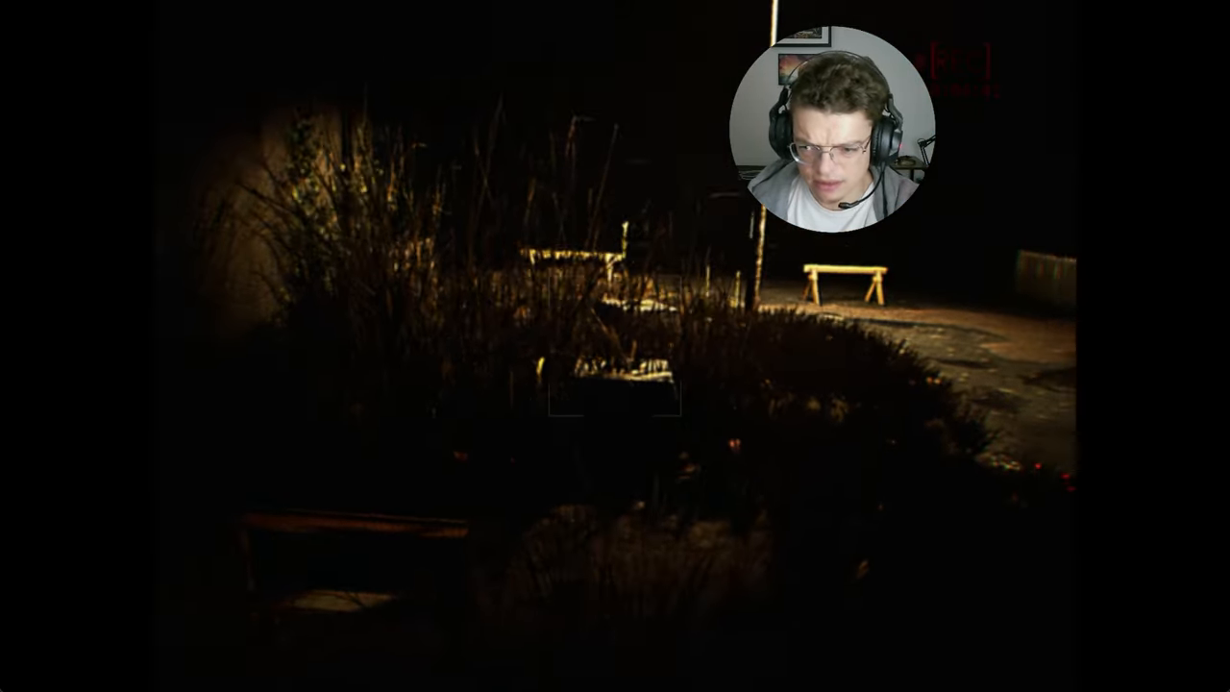
mouse_move(615, 346)
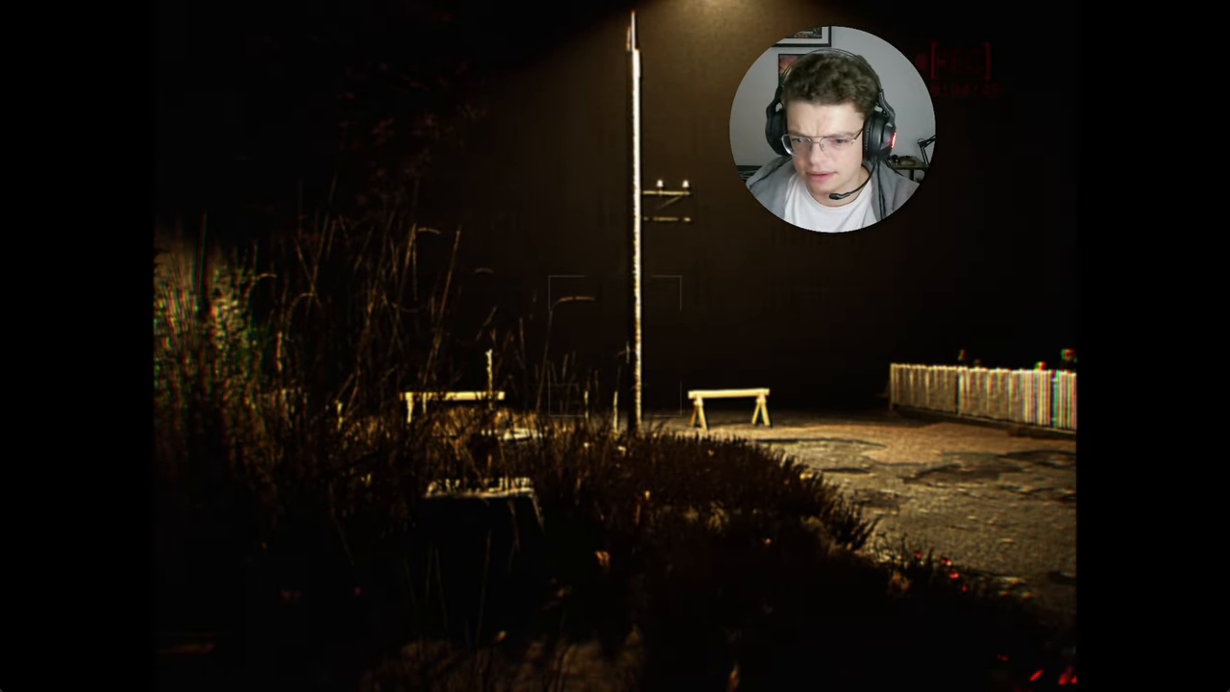
mouse_move(615, 346)
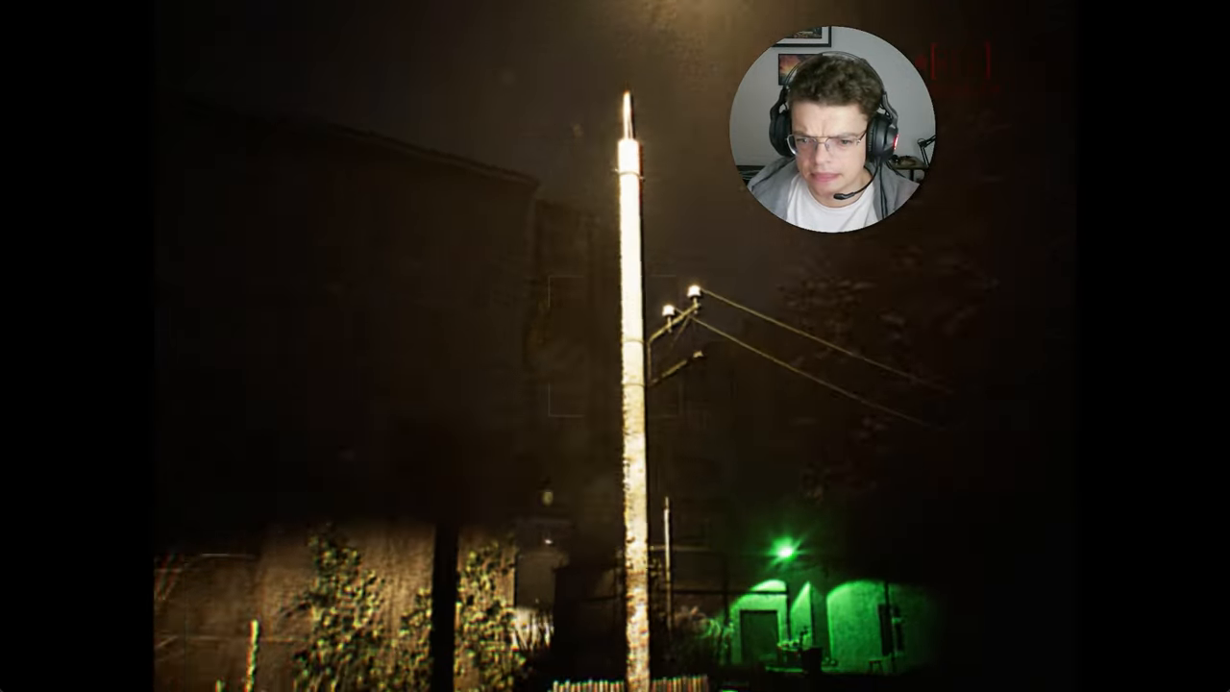
mouse_move(615, 346)
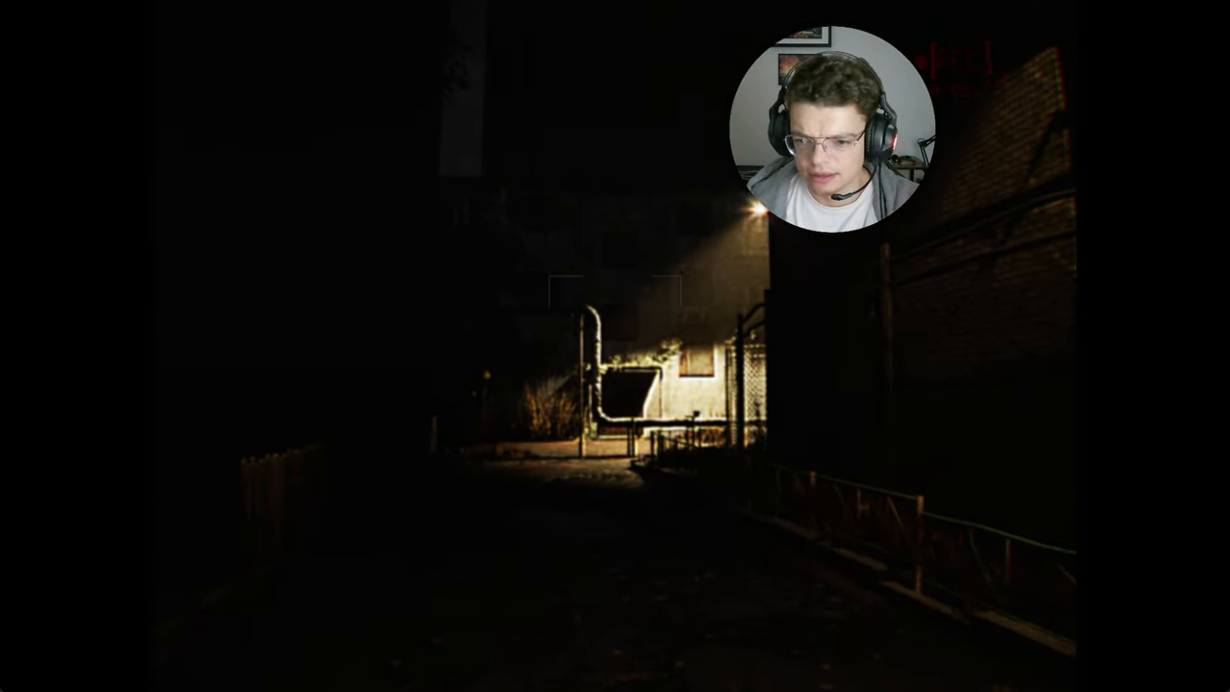
mouse_move(615, 346)
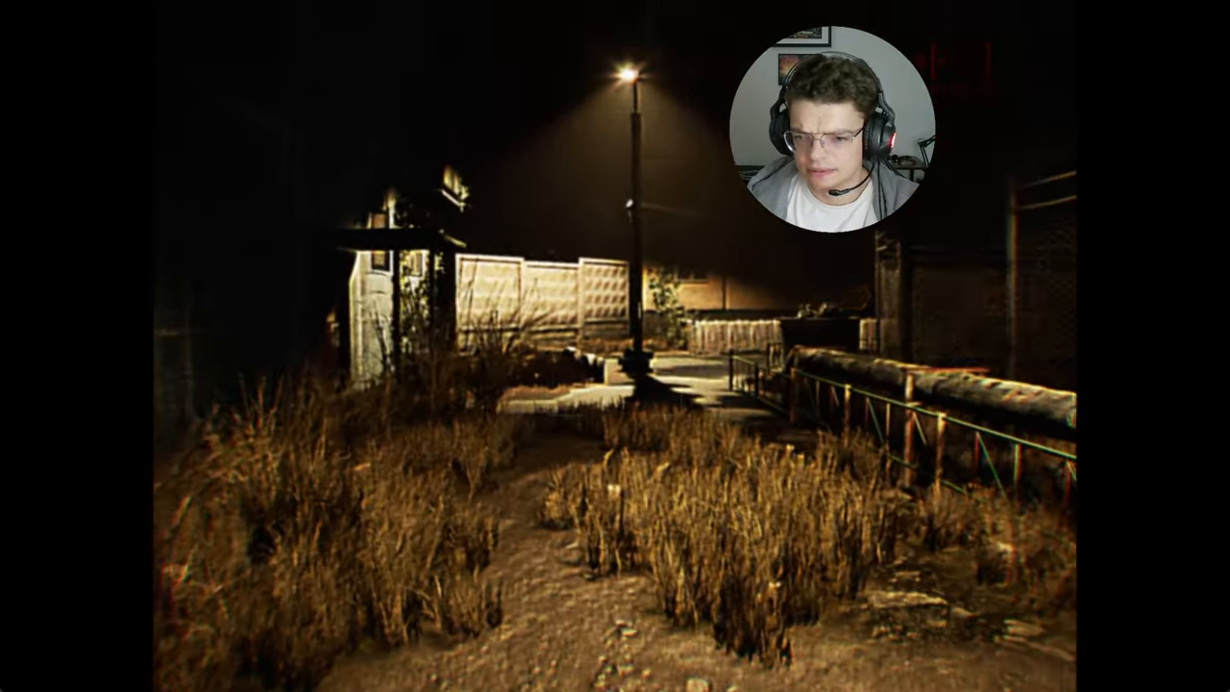
Step: Walk forward through the dark night courtyard past the fences and railings
key("w")
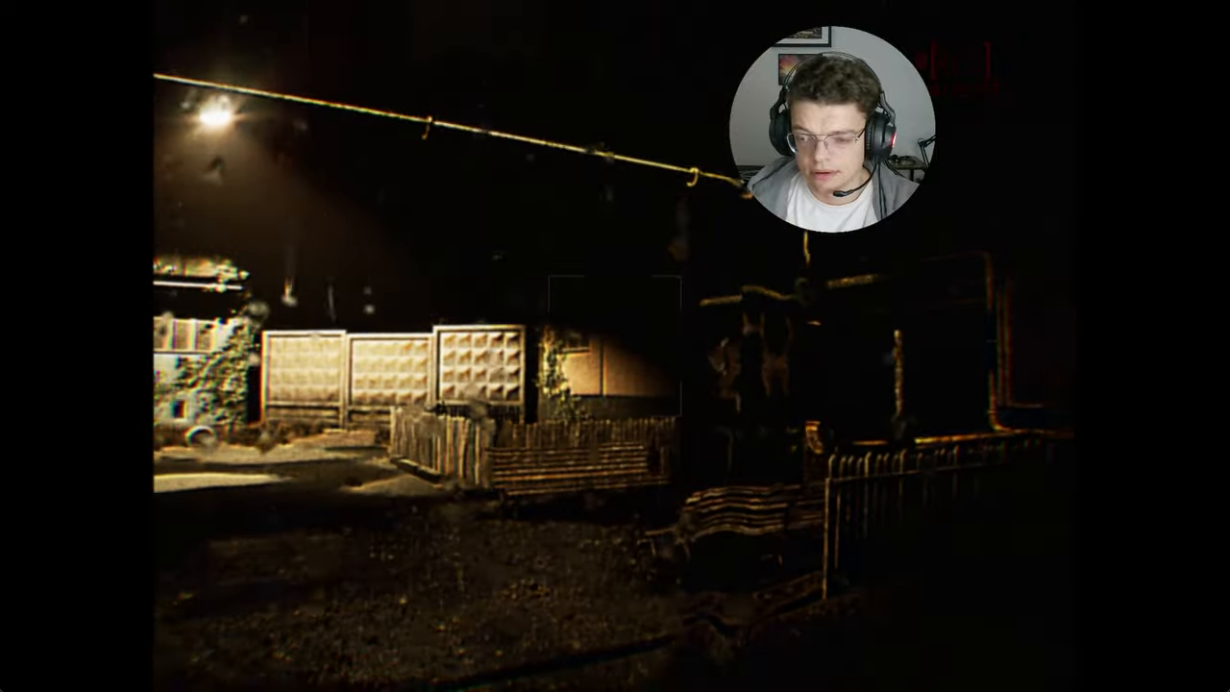
mouse_move(615, 346)
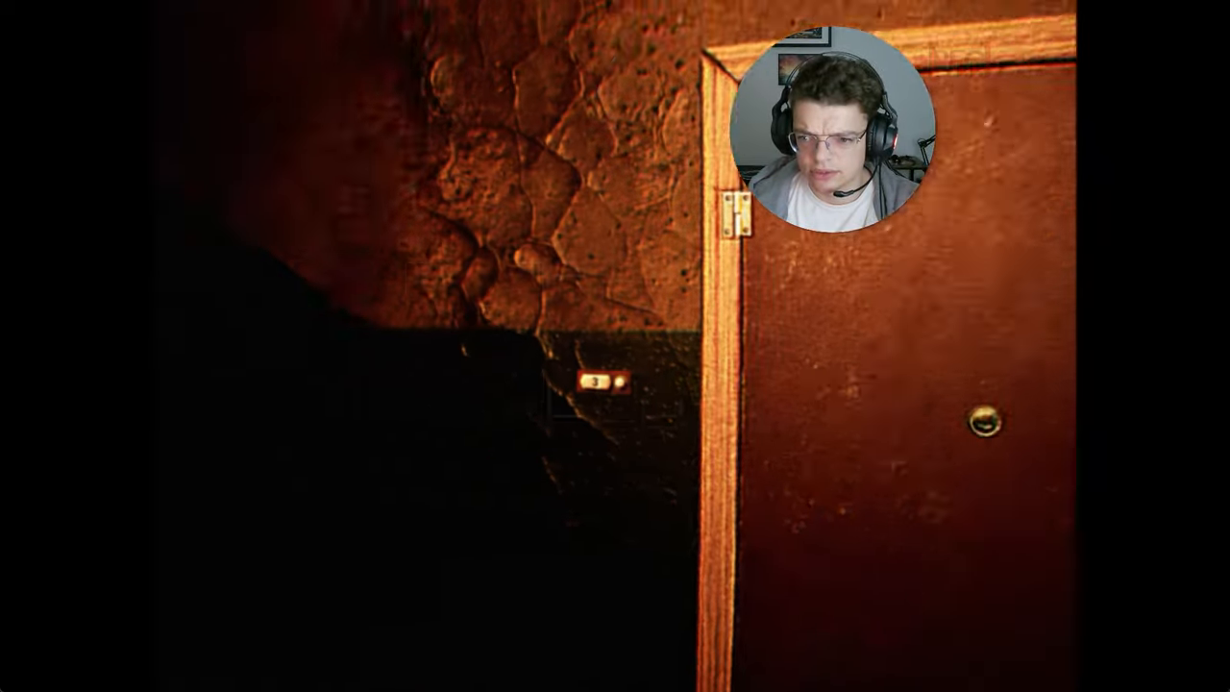
mouse_move(615, 346)
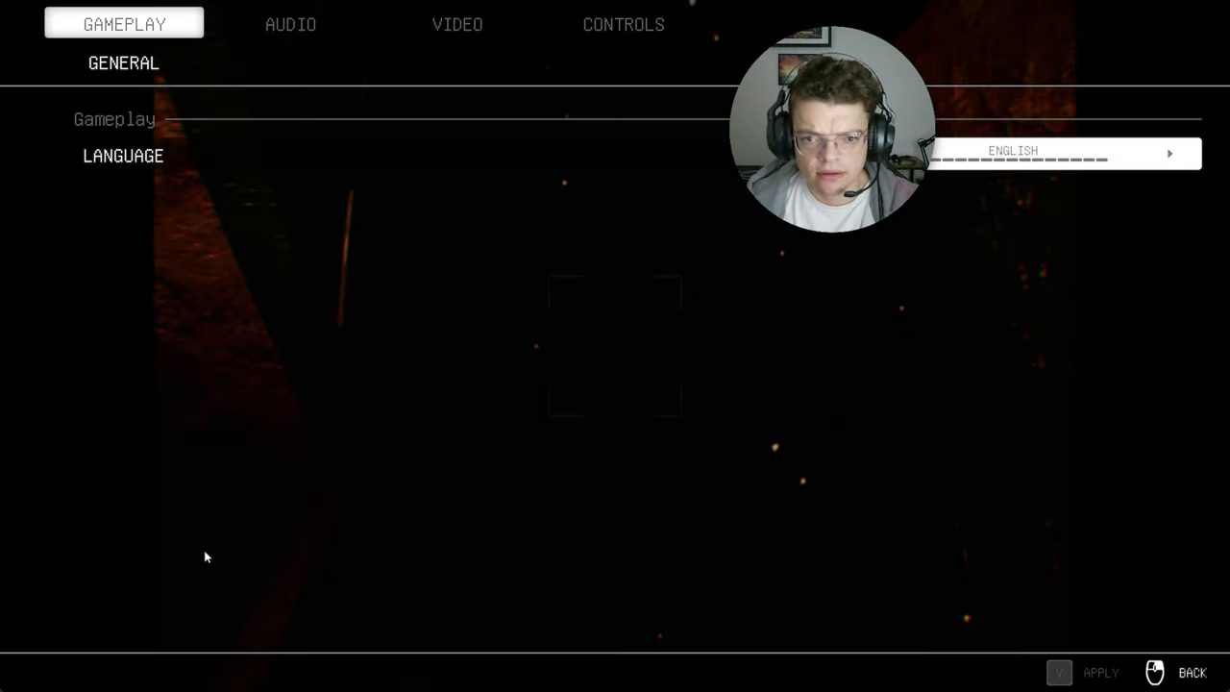
Step: Leave the Gameplay settings and return to the dark apartment
left_click(623, 23)
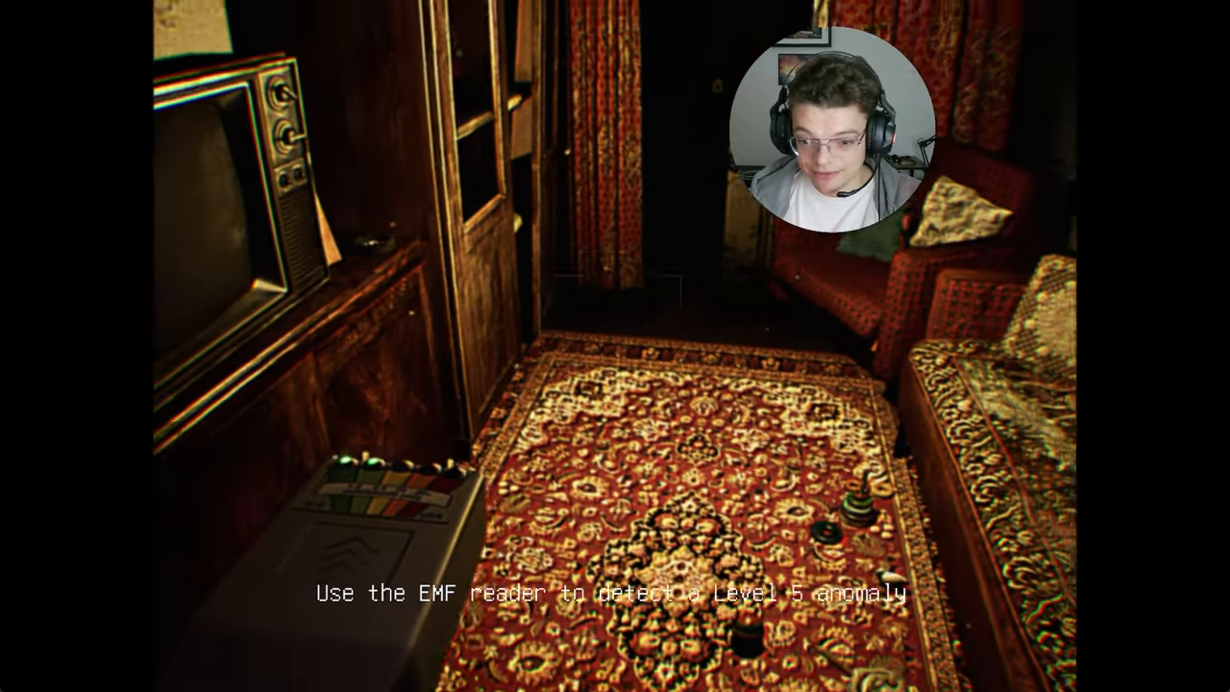
mouse_move(615, 346)
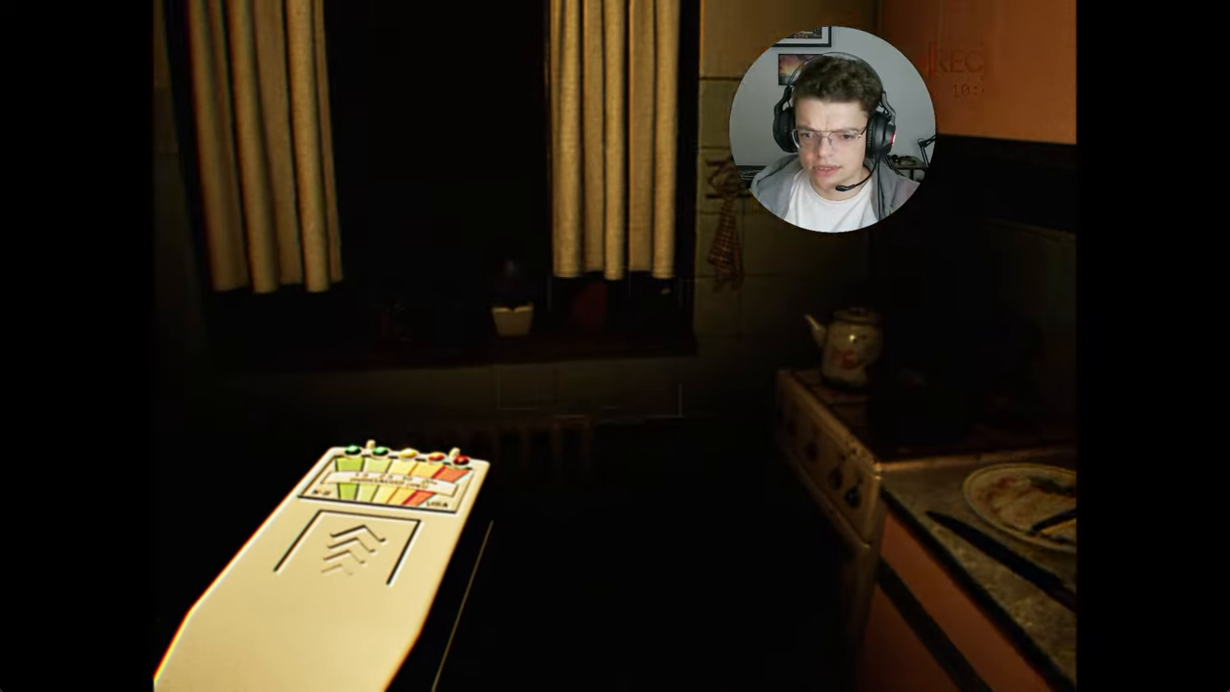
mouse_move(615, 346)
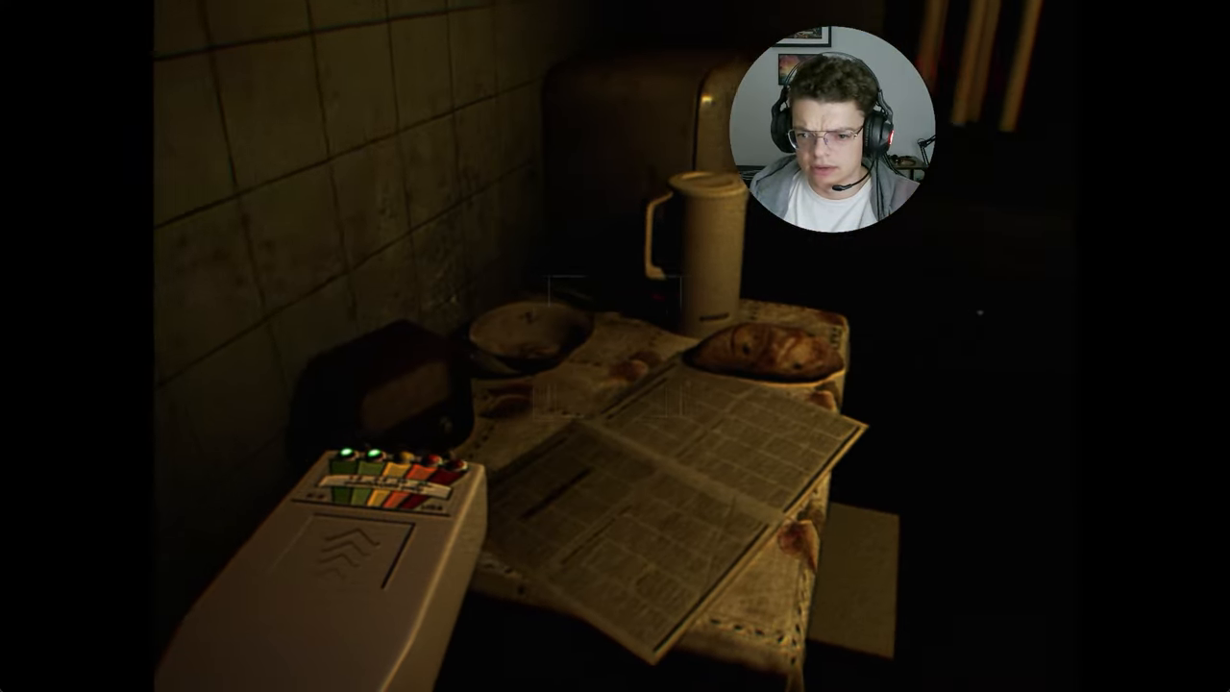
mouse_move(615, 346)
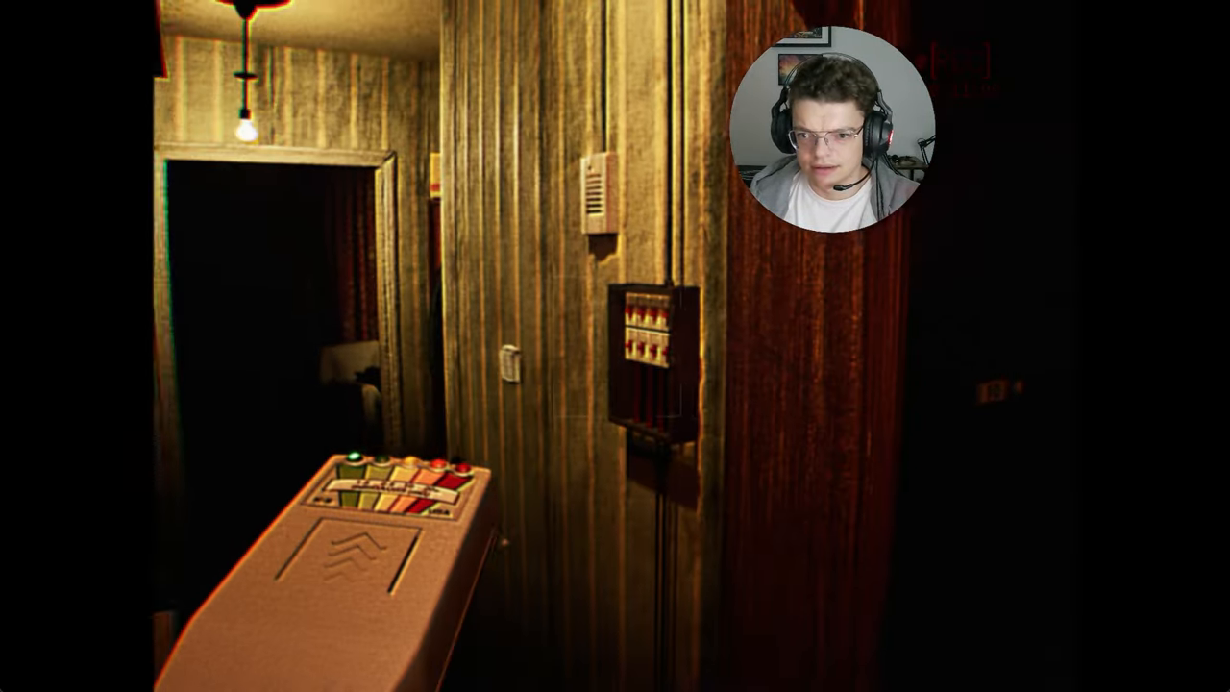
mouse_move(615, 346)
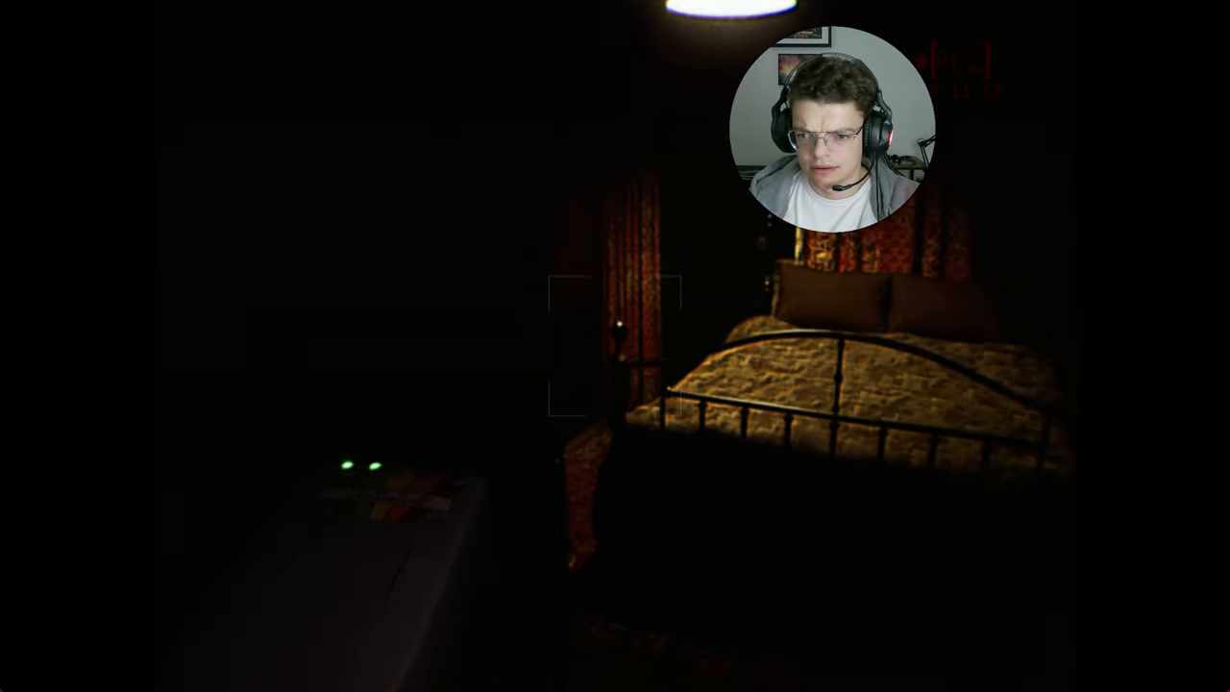
mouse_move(614, 346)
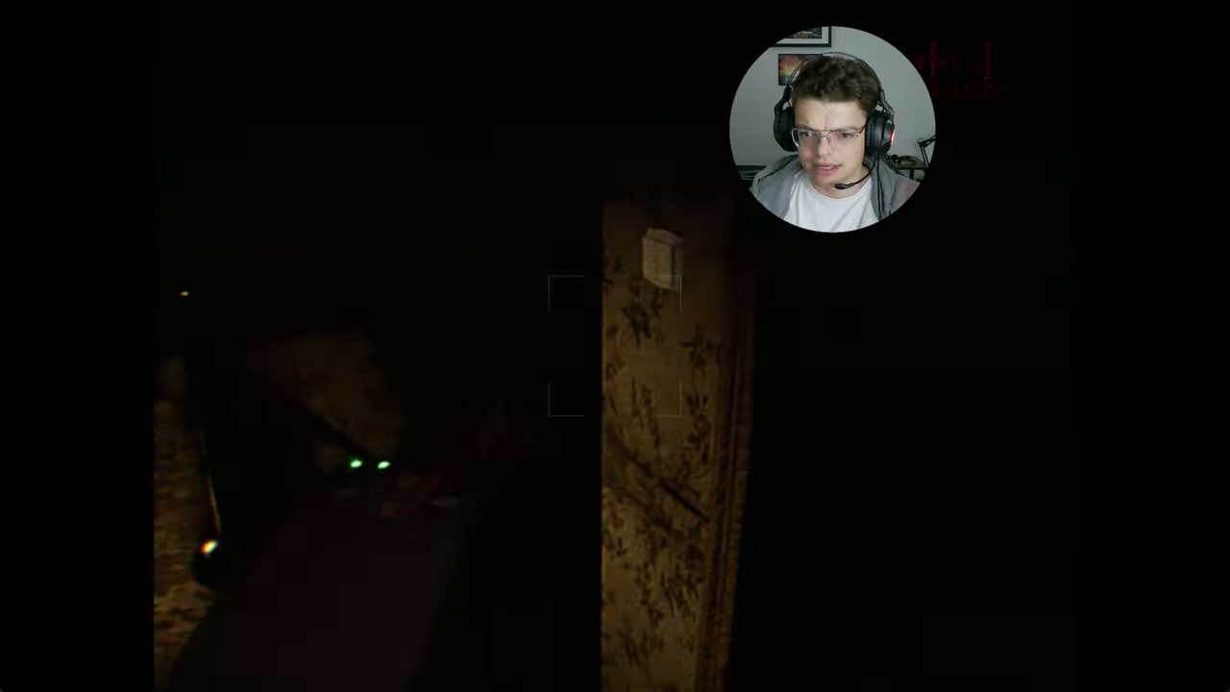
mouse_move(615, 346)
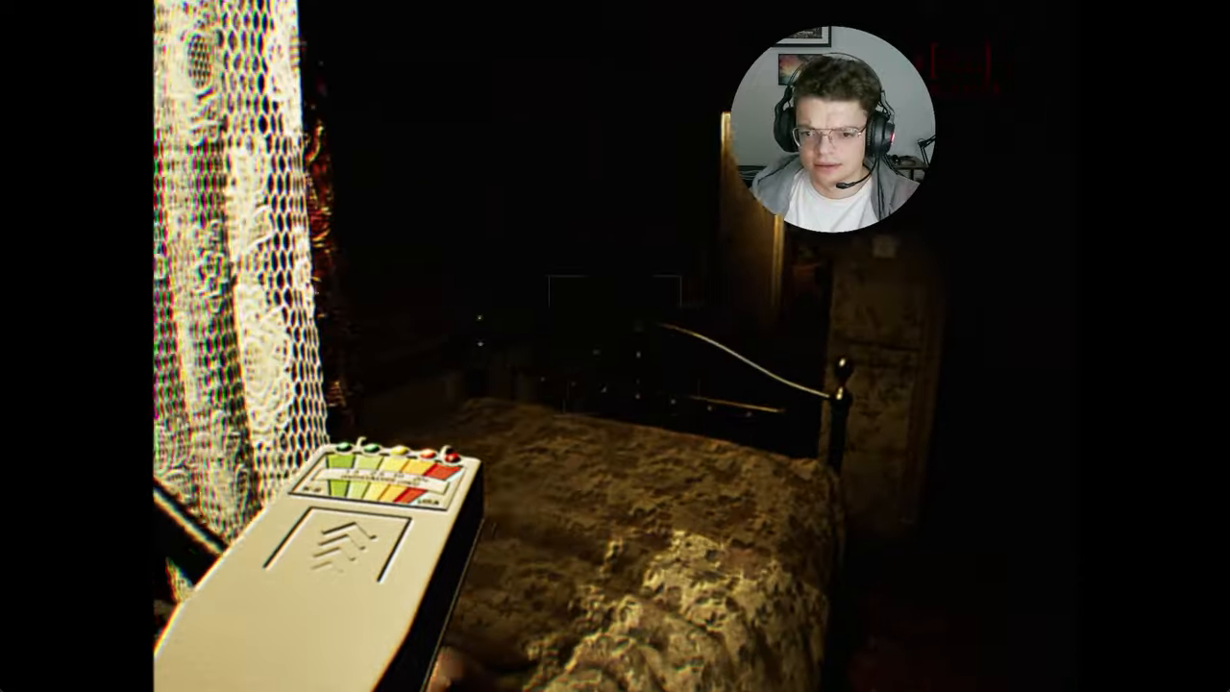
mouse_move(615, 346)
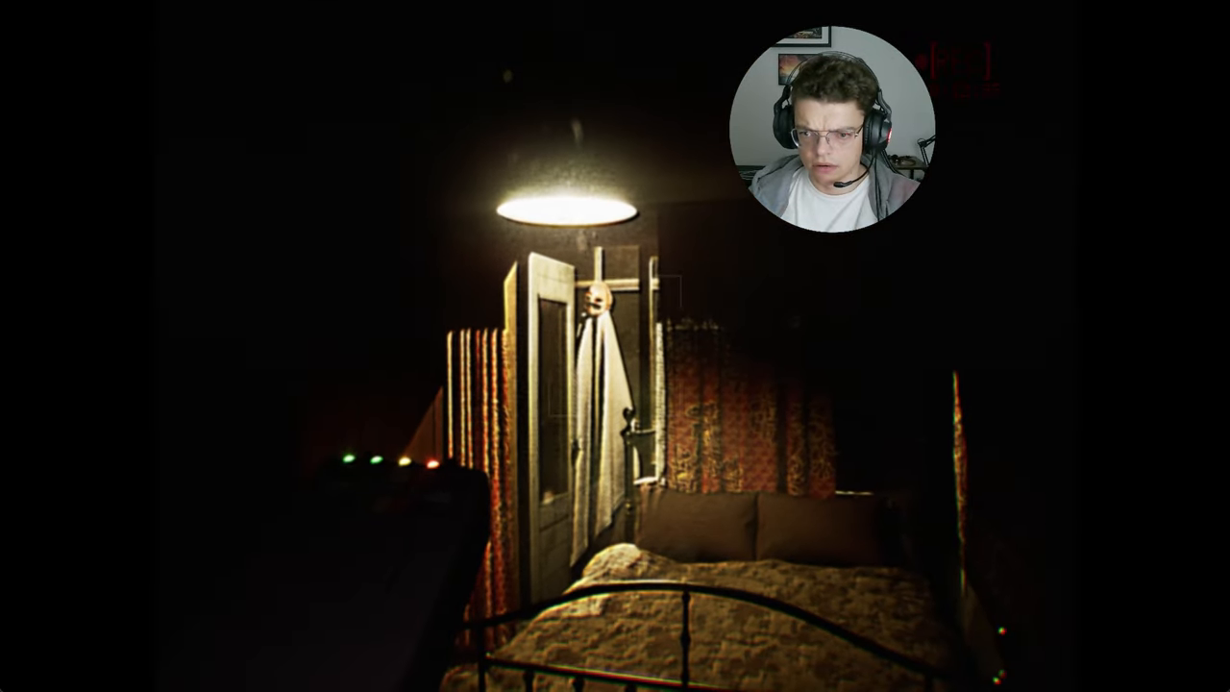
mouse_move(615, 346)
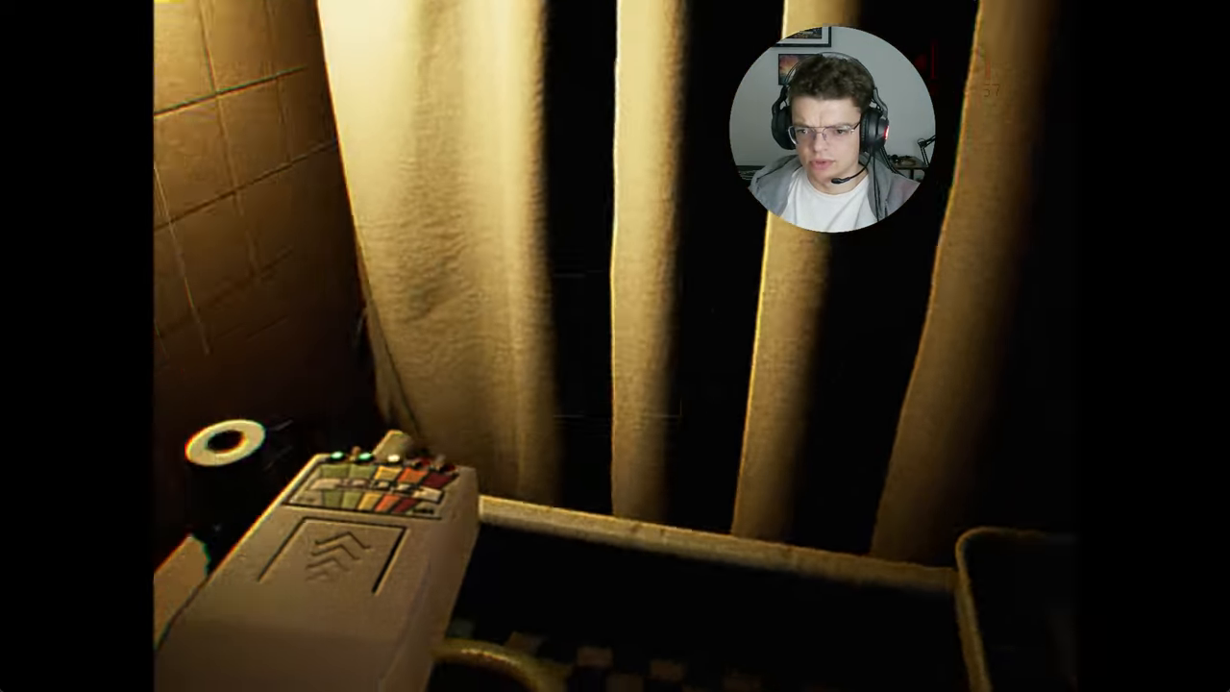
mouse_move(615, 346)
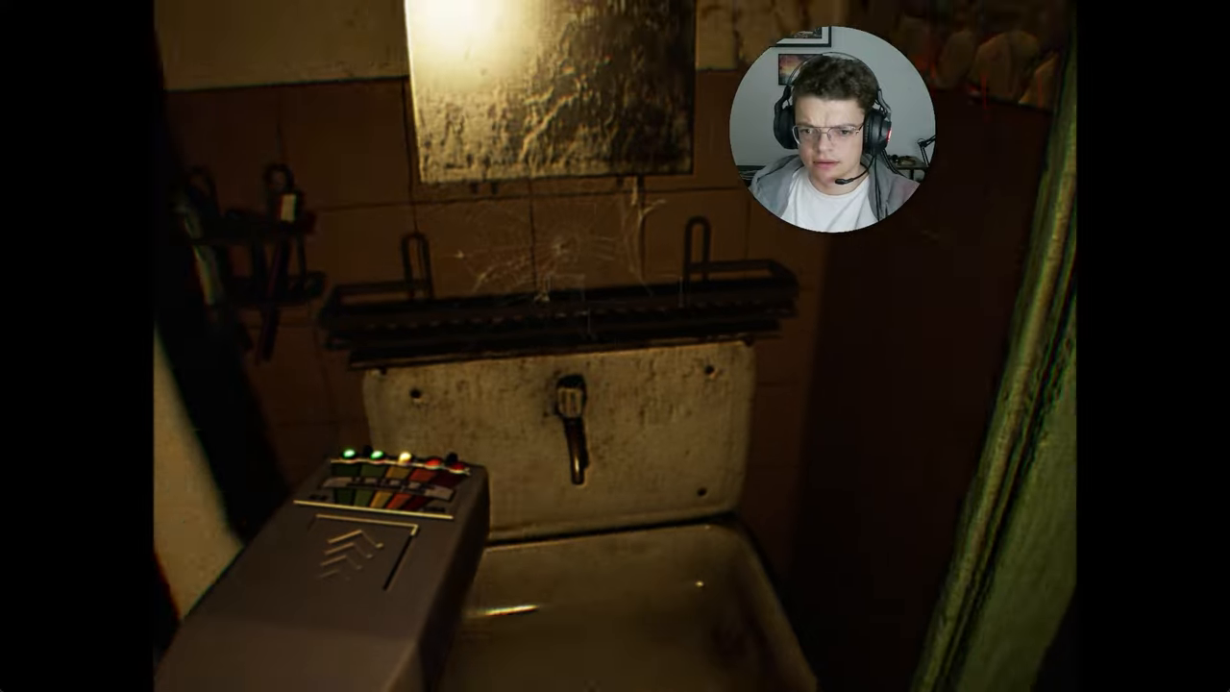
mouse_move(614, 346)
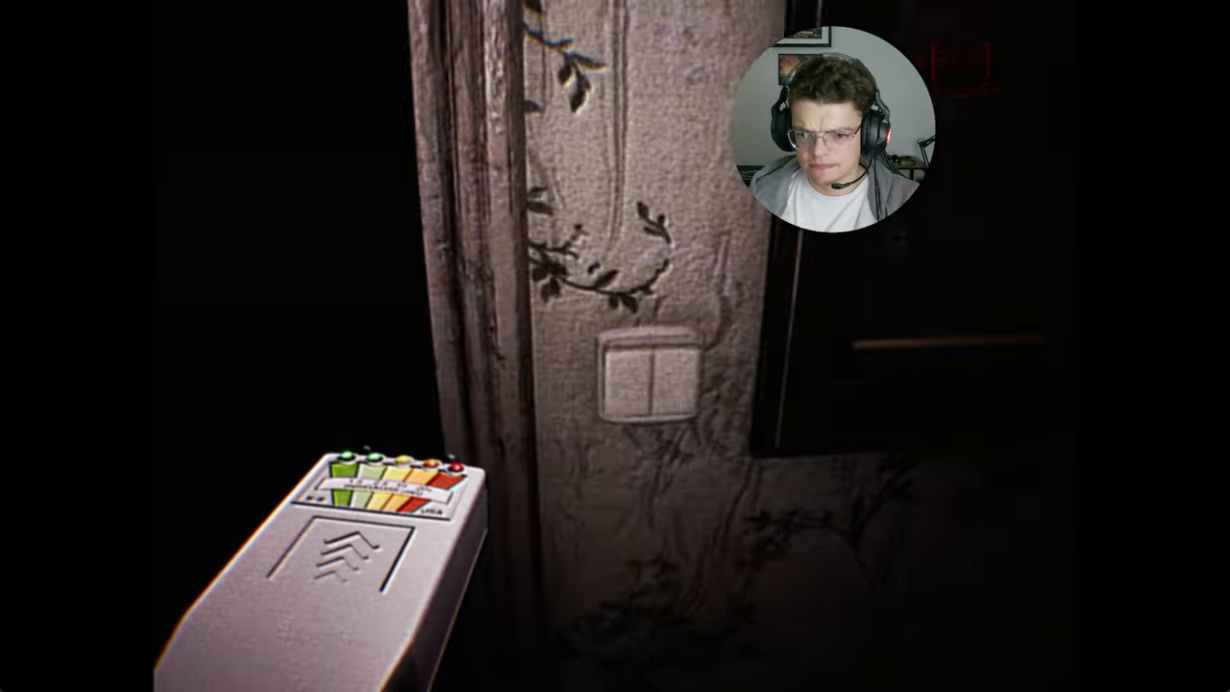
mouse_move(615, 346)
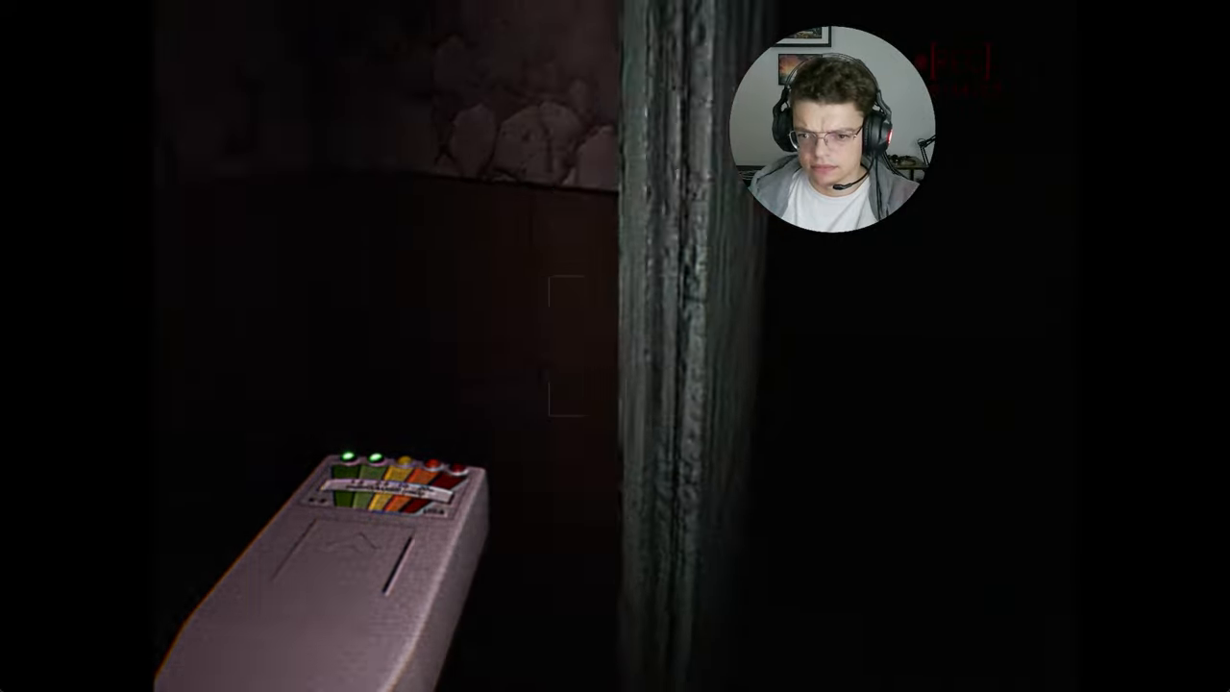
mouse_move(615, 346)
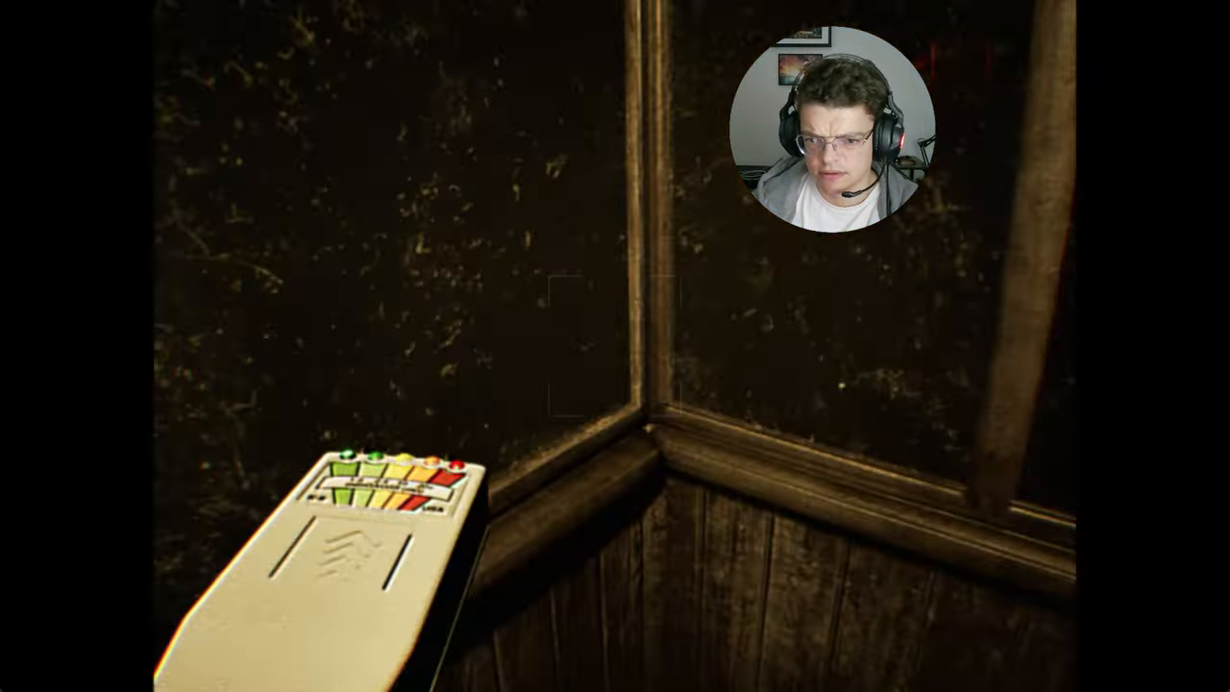
mouse_move(614, 346)
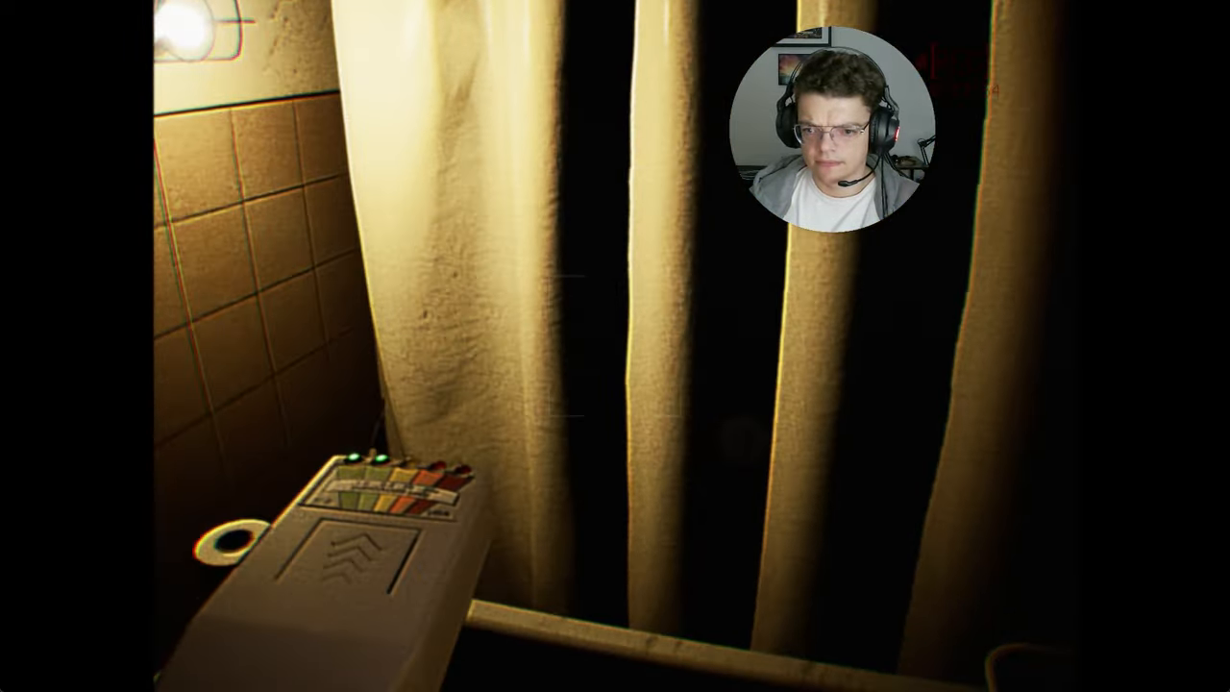
mouse_move(615, 346)
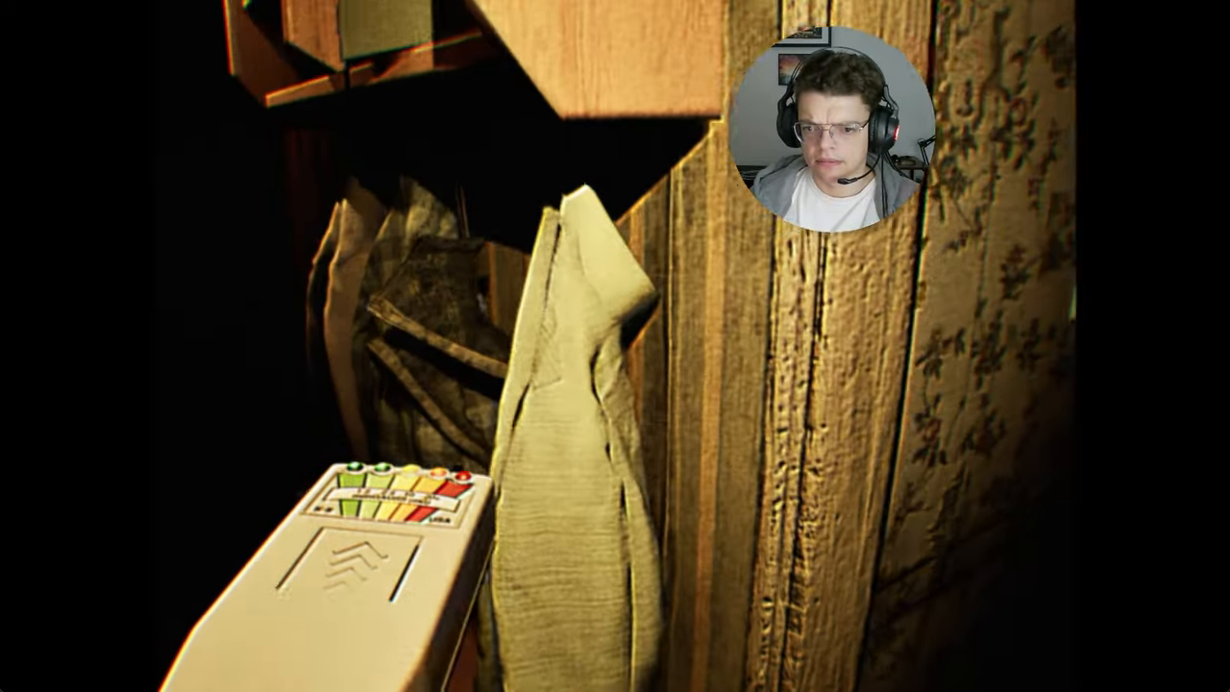
mouse_move(615, 346)
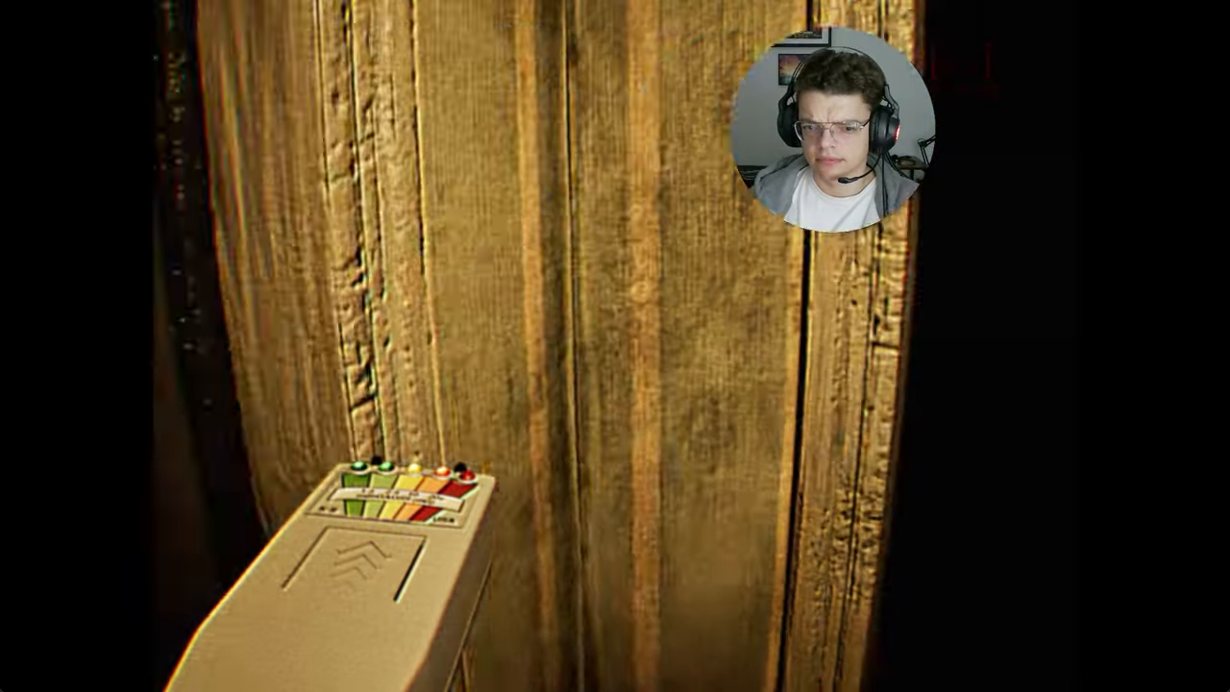
mouse_move(615, 346)
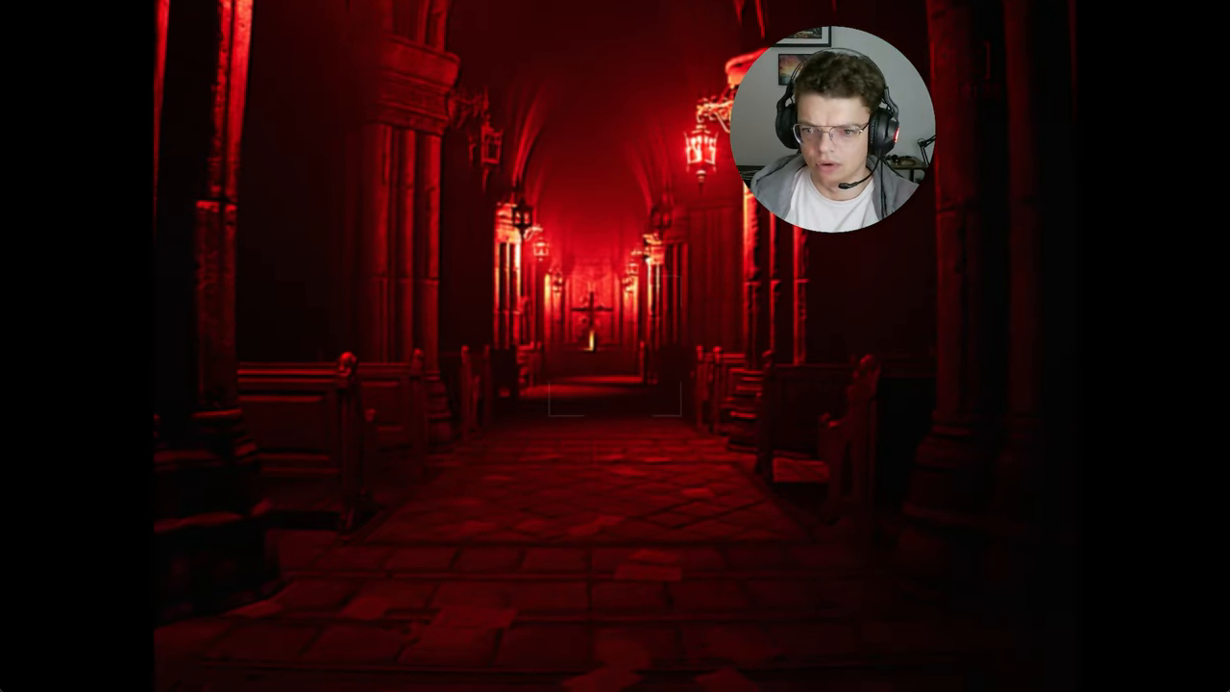
mouse_move(615, 346)
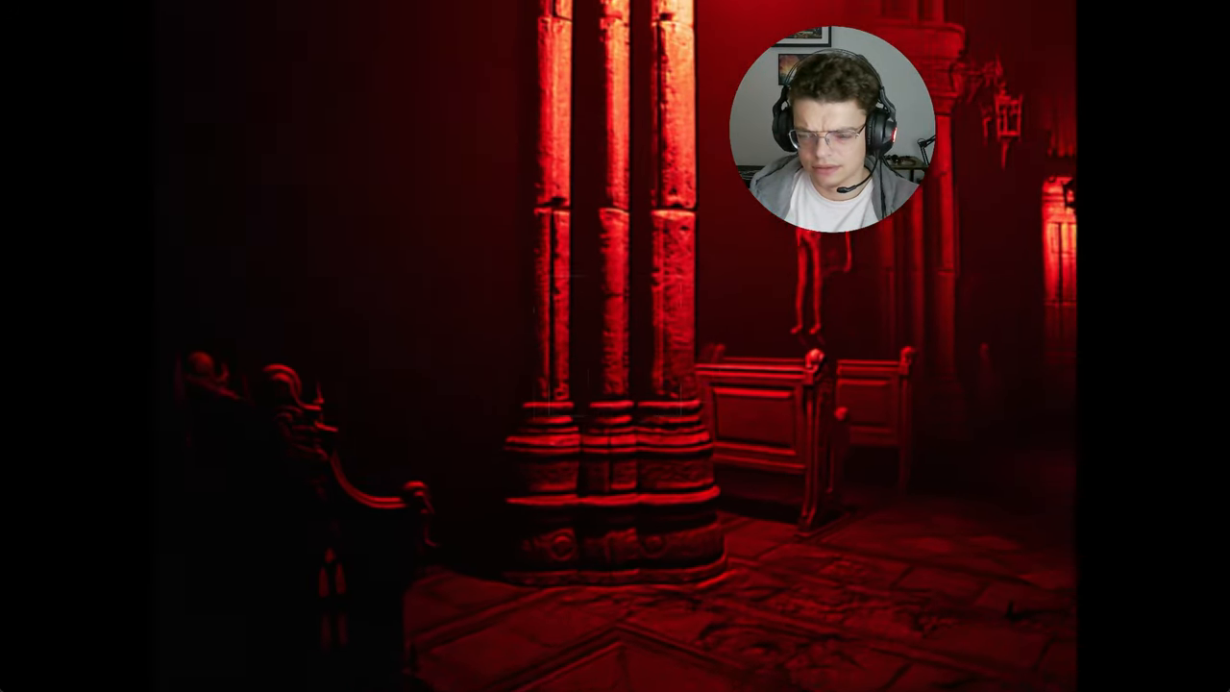
mouse_move(615, 346)
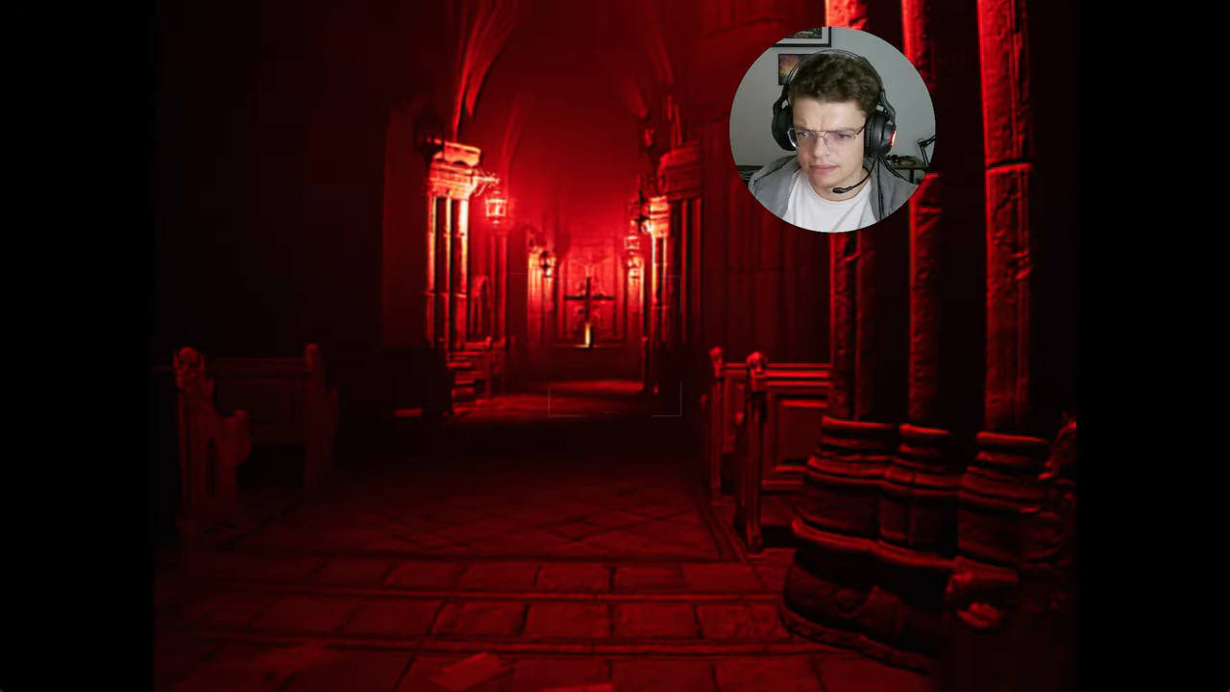
Step: Walk down the red-lit church aisle toward the altar cross
key("w")
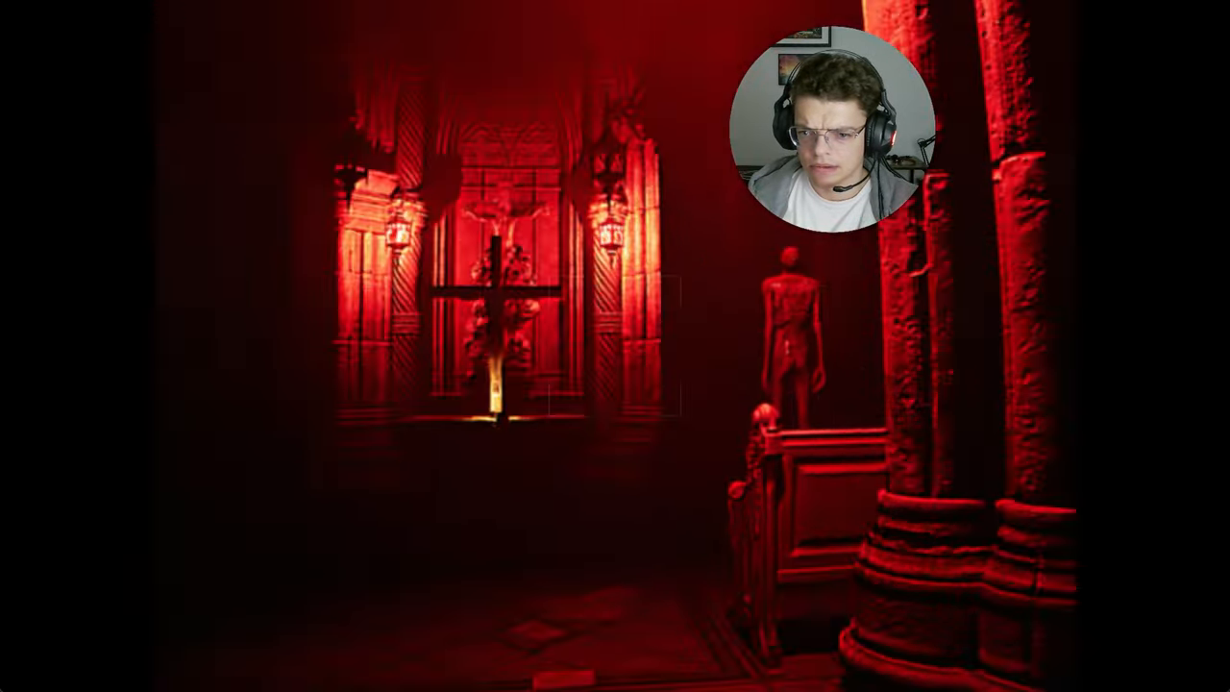
mouse_move(614, 345)
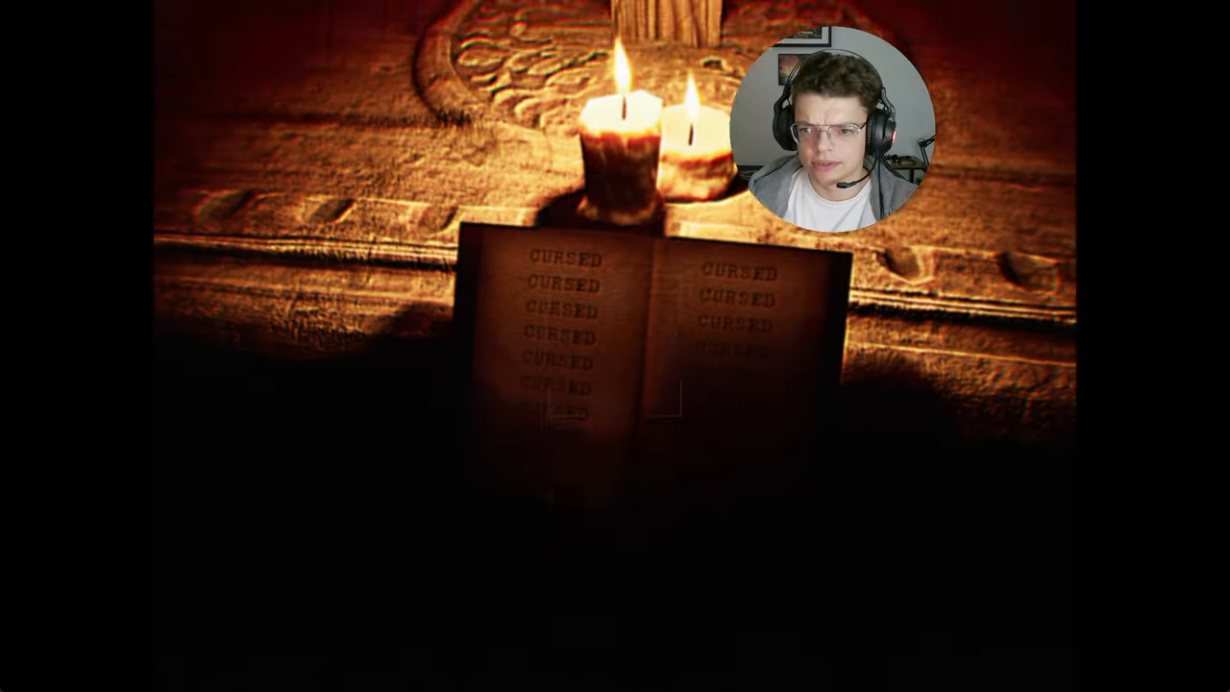
mouse_move(615, 346)
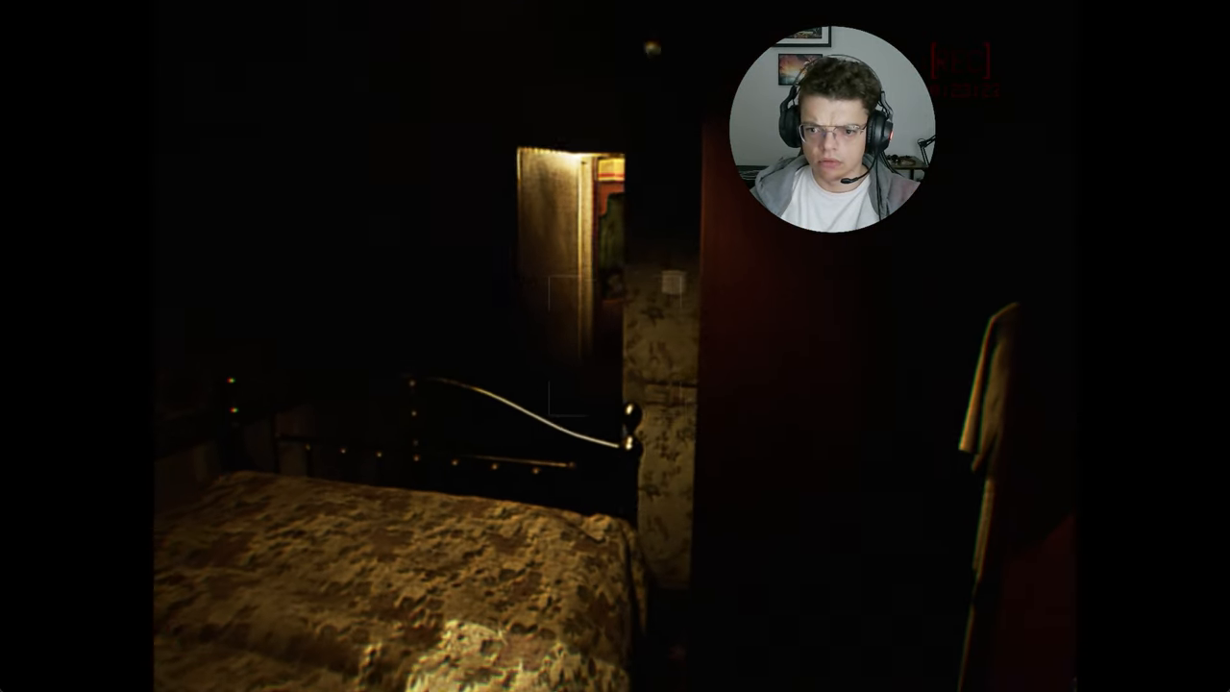
mouse_move(615, 346)
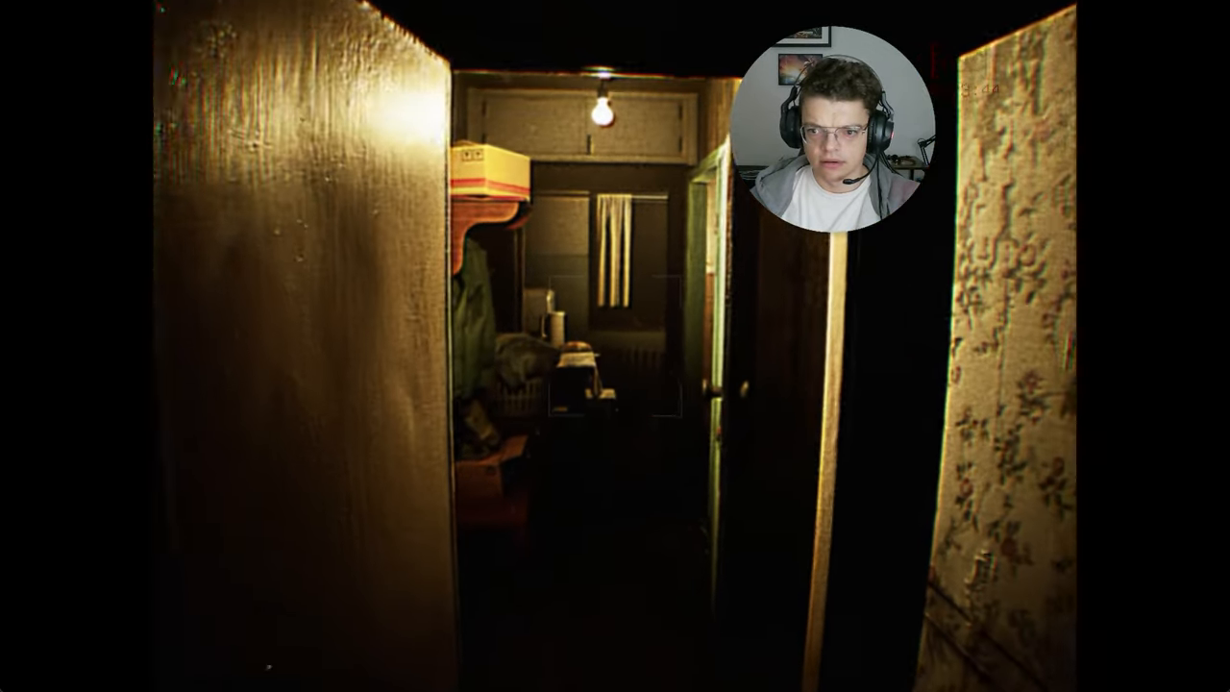
mouse_move(615, 345)
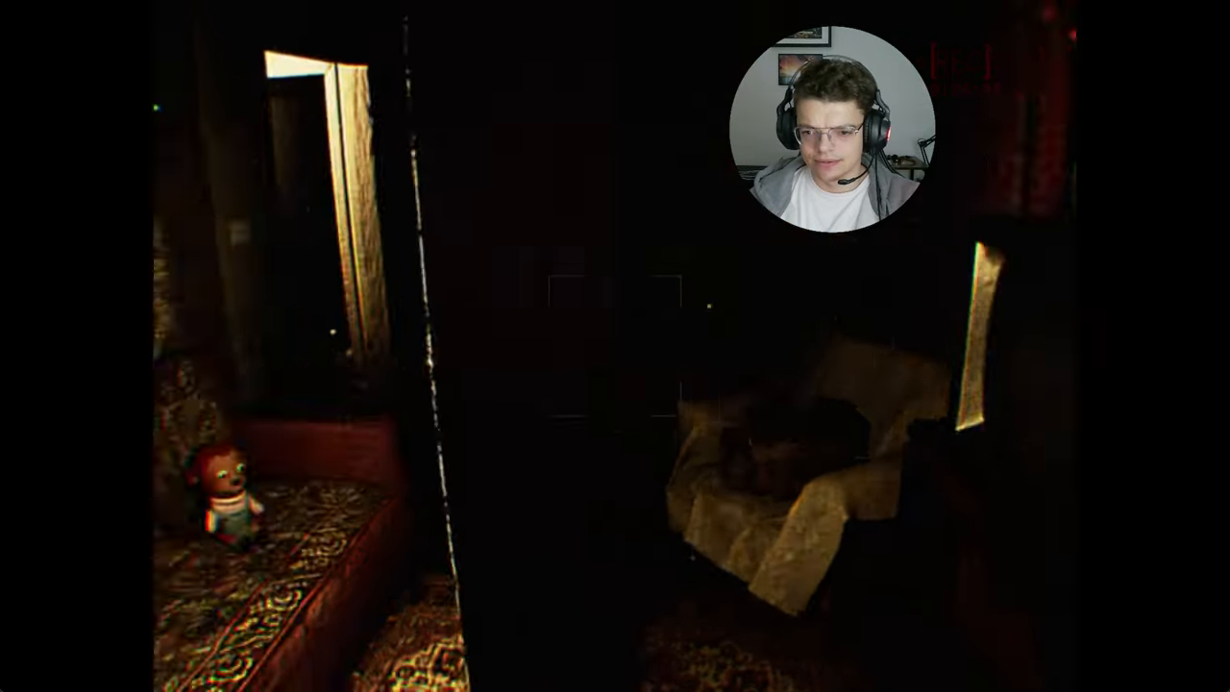
mouse_move(615, 346)
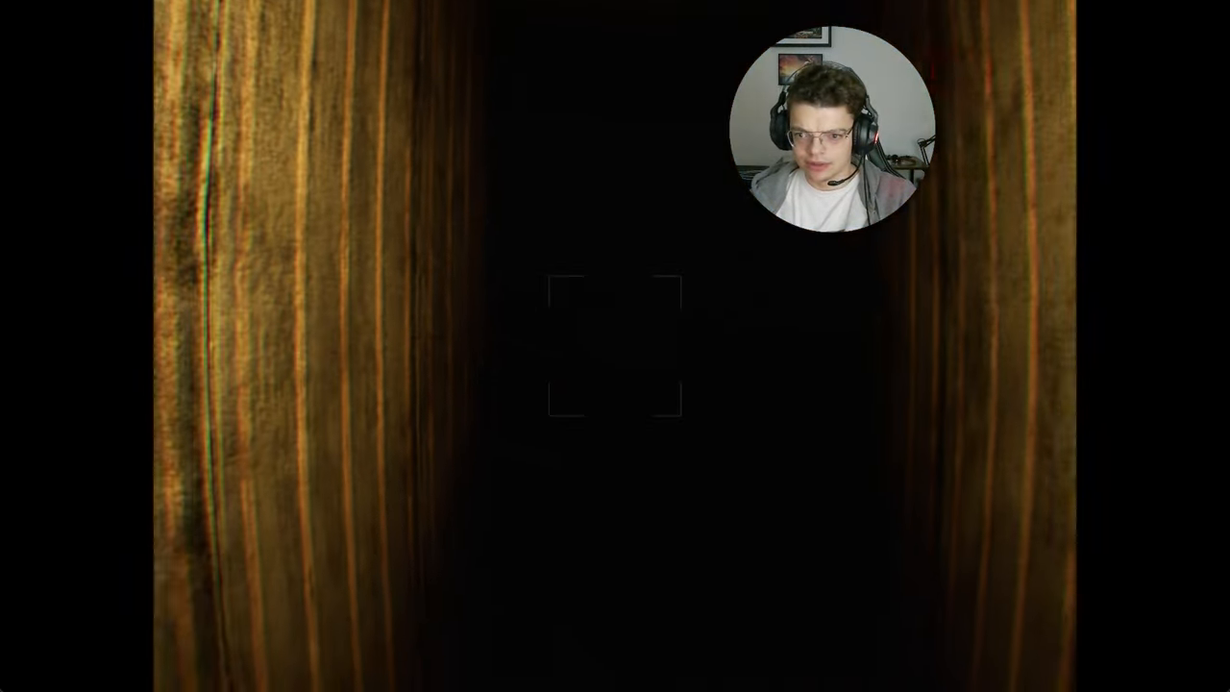
mouse_move(615, 346)
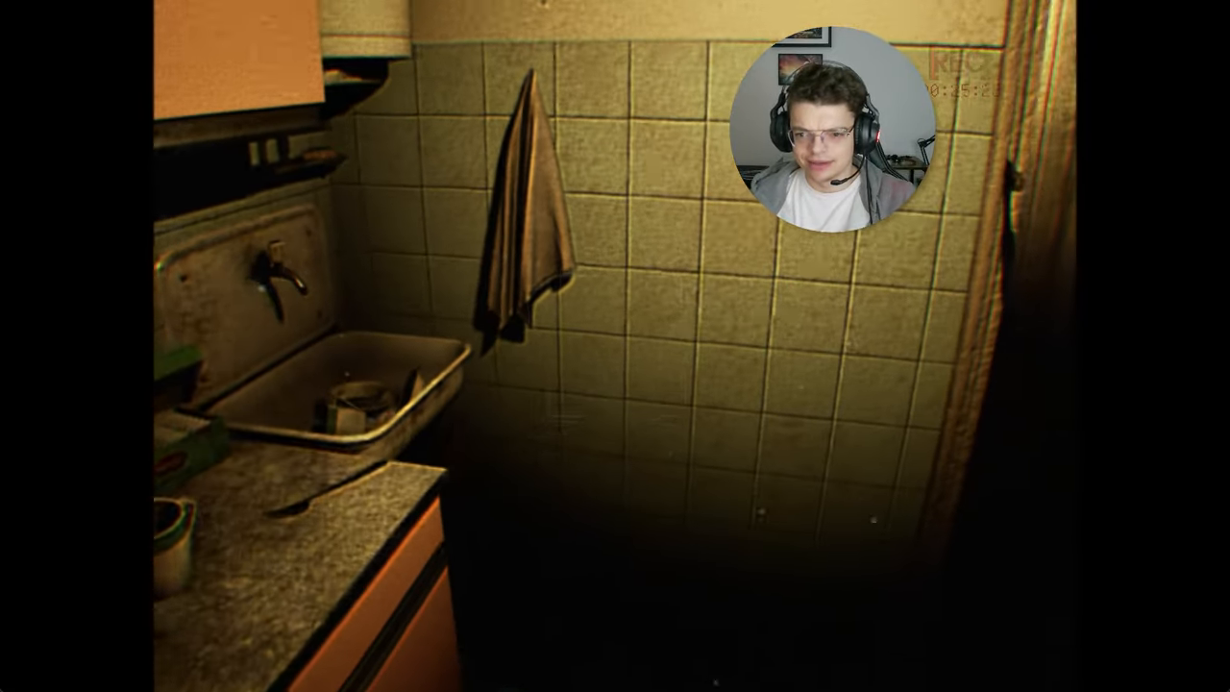
mouse_move(615, 346)
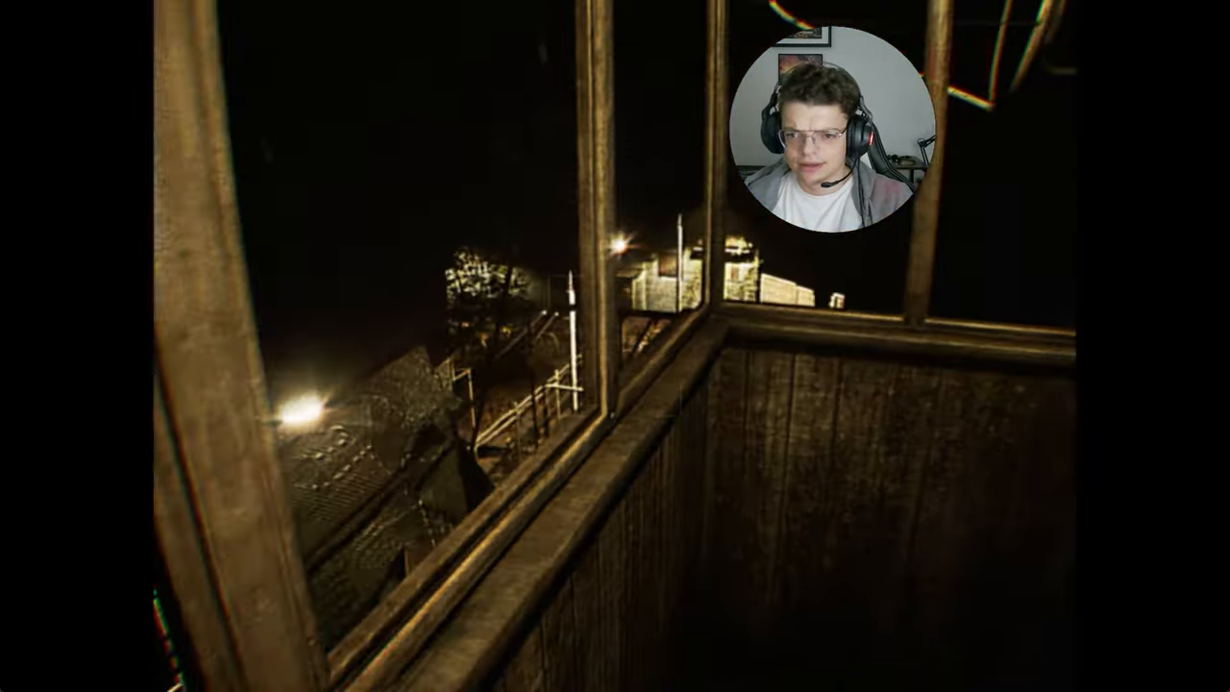
mouse_move(615, 346)
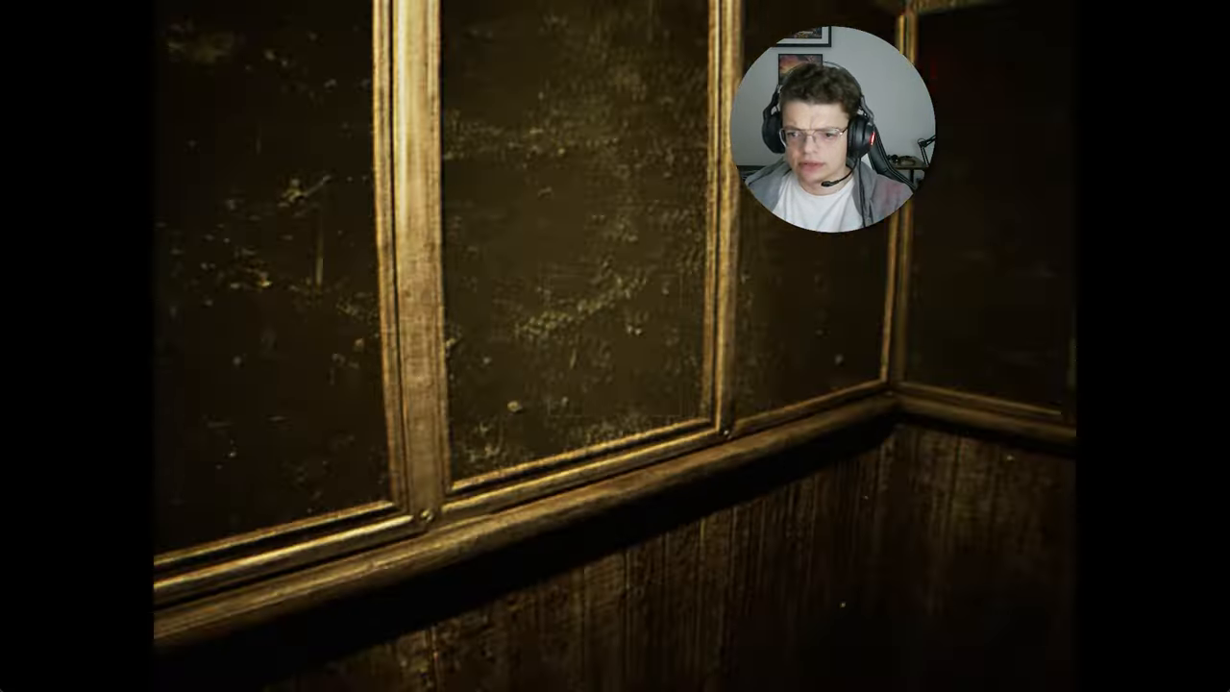
mouse_move(615, 346)
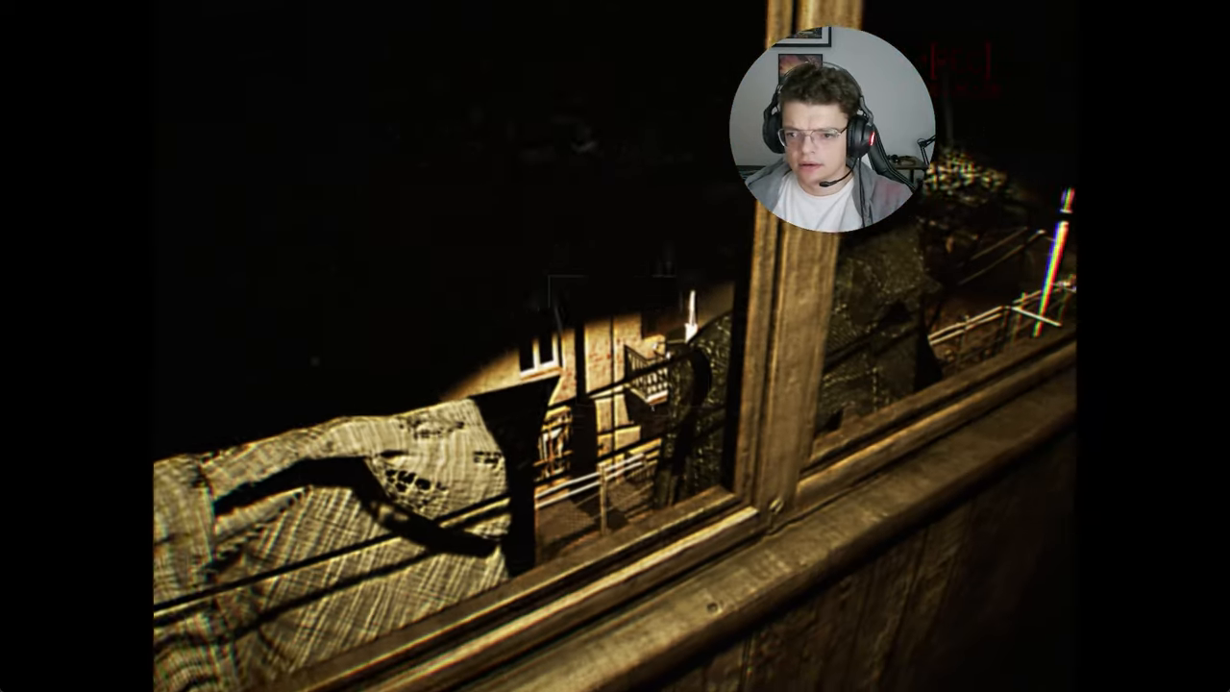
mouse_move(615, 346)
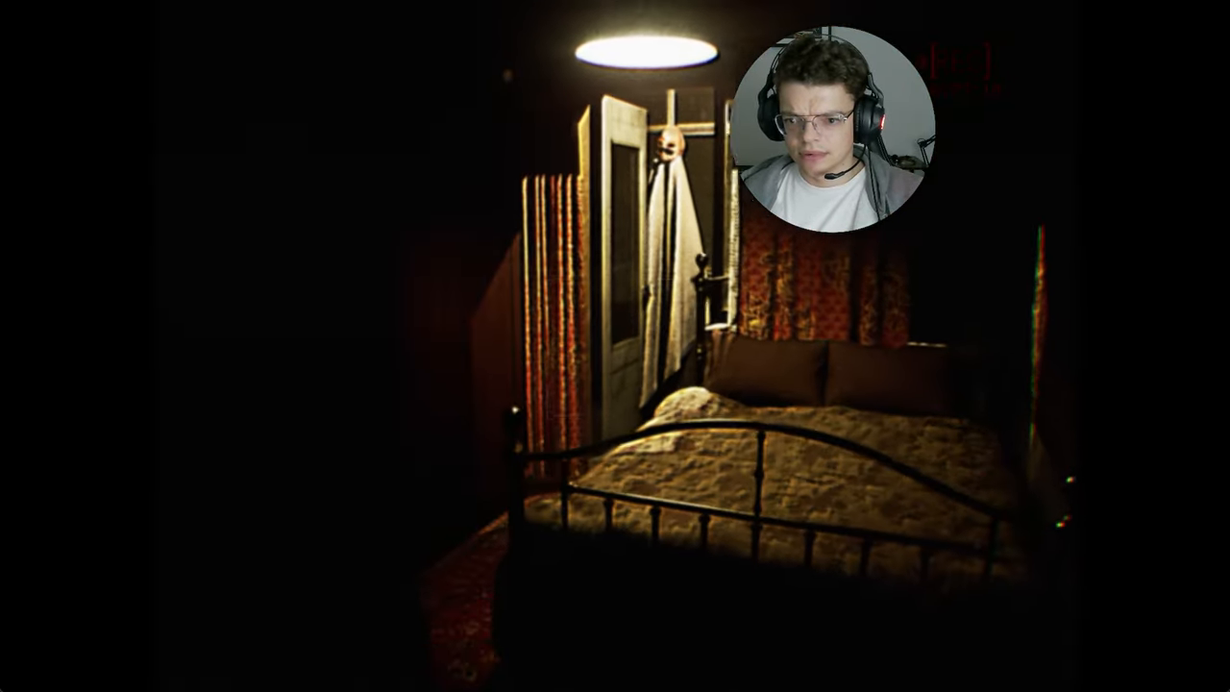
mouse_move(615, 346)
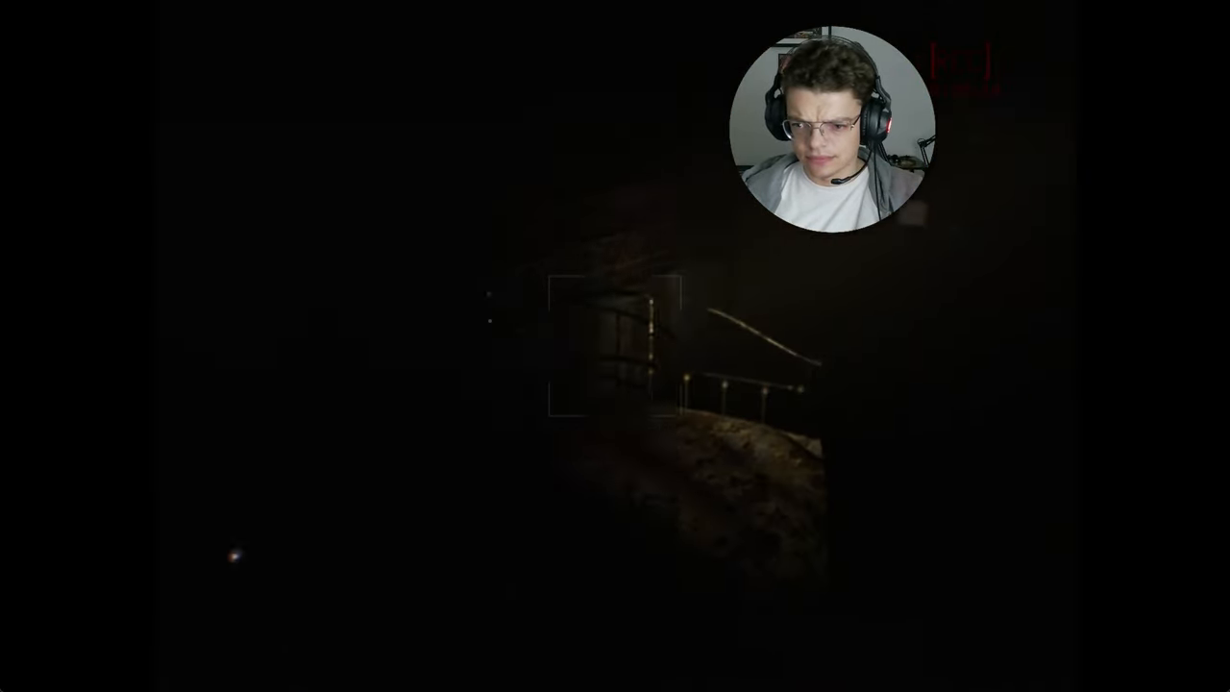
mouse_move(615, 346)
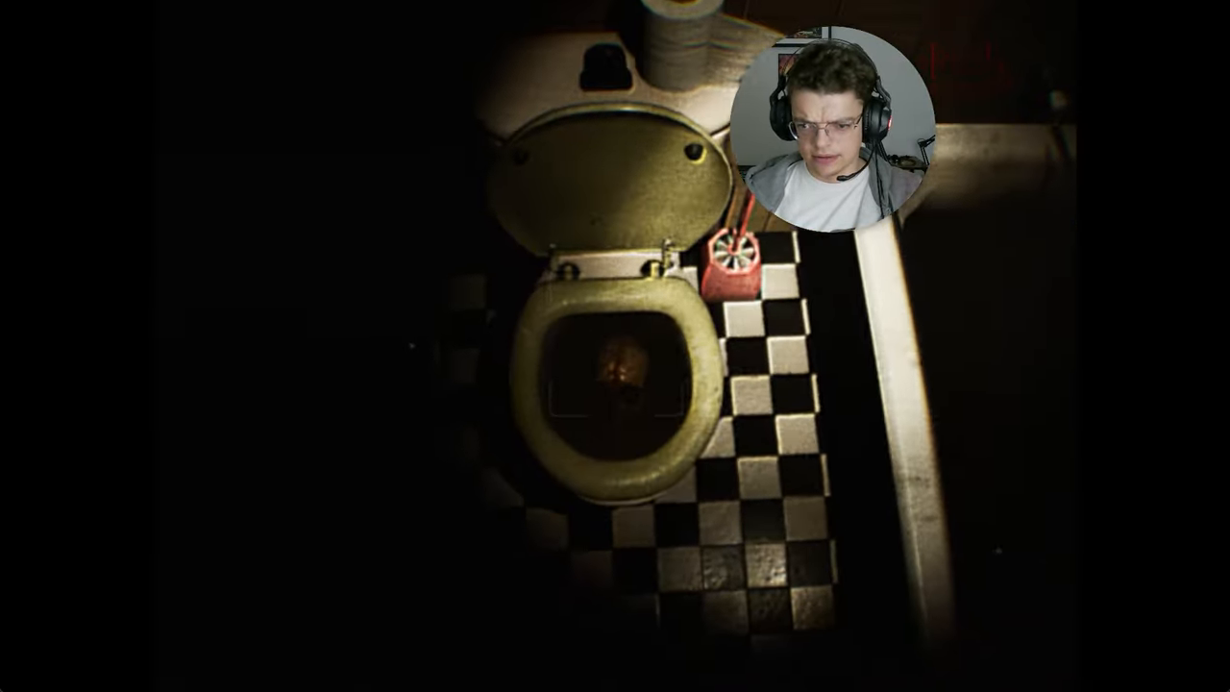
mouse_move(615, 346)
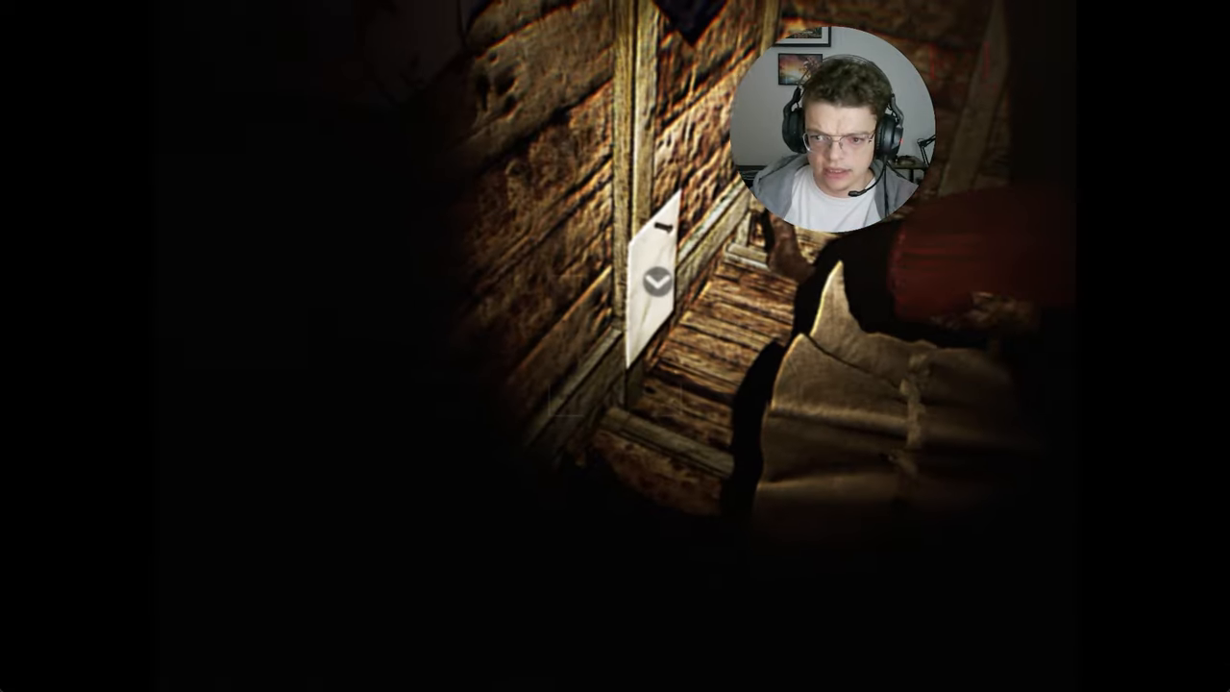
Step: Pick up and read the paper note pinned to the corridor wall
left_click(653, 278)
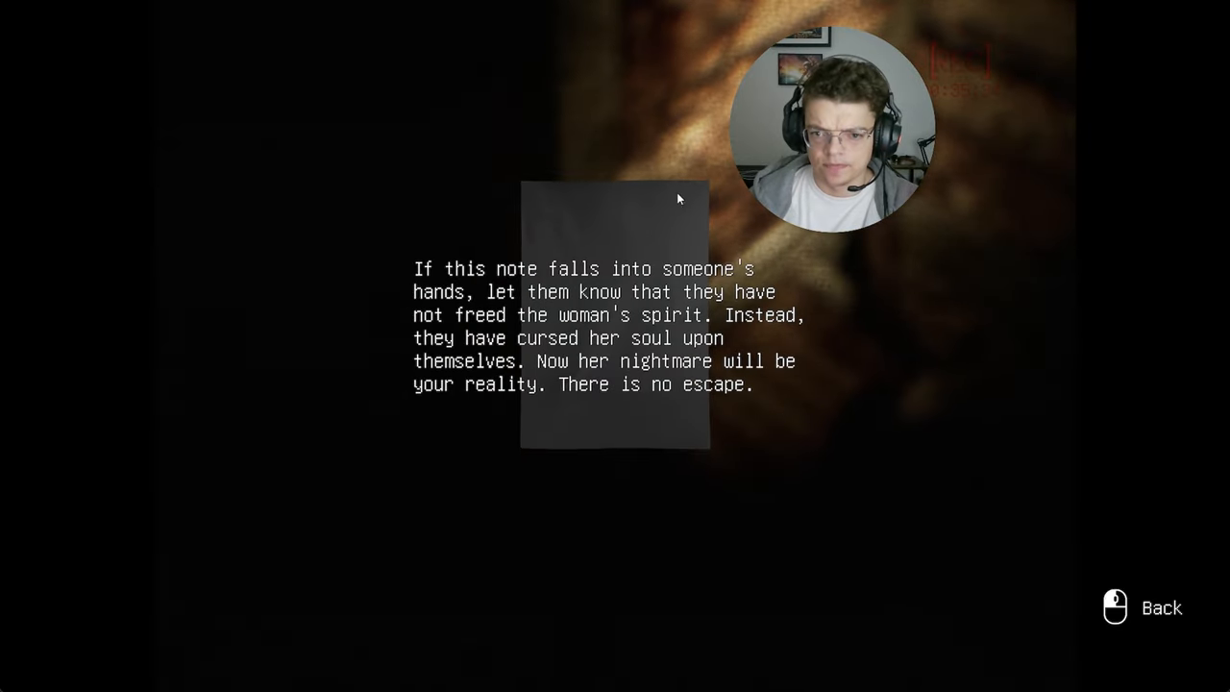
mouse_move(1208, 223)
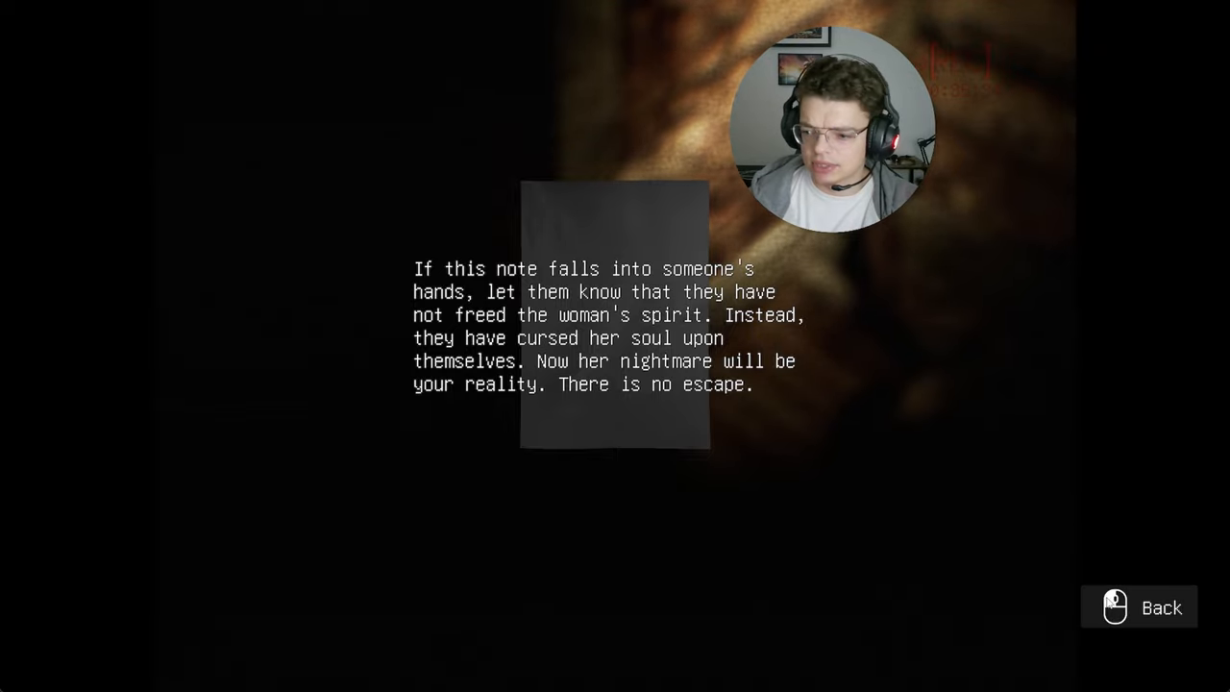
Step: Put away the cursed-spirit note and resume exploring
left_click(1138, 607)
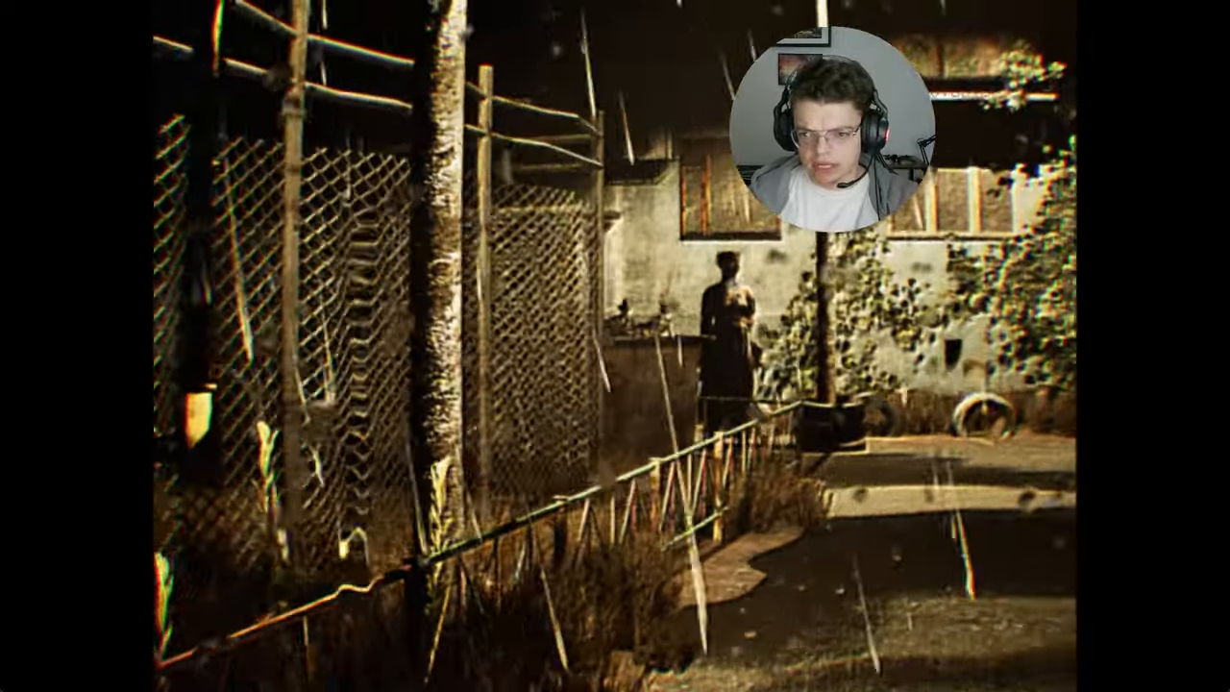
mouse_move(615, 346)
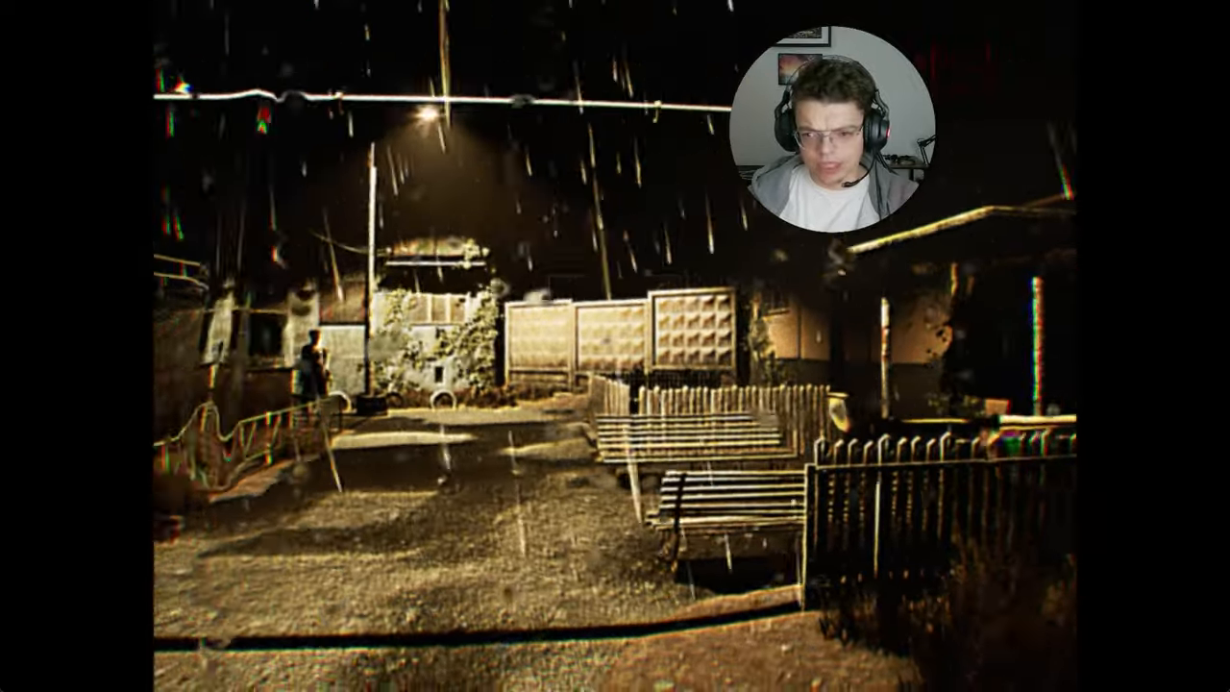
mouse_move(615, 345)
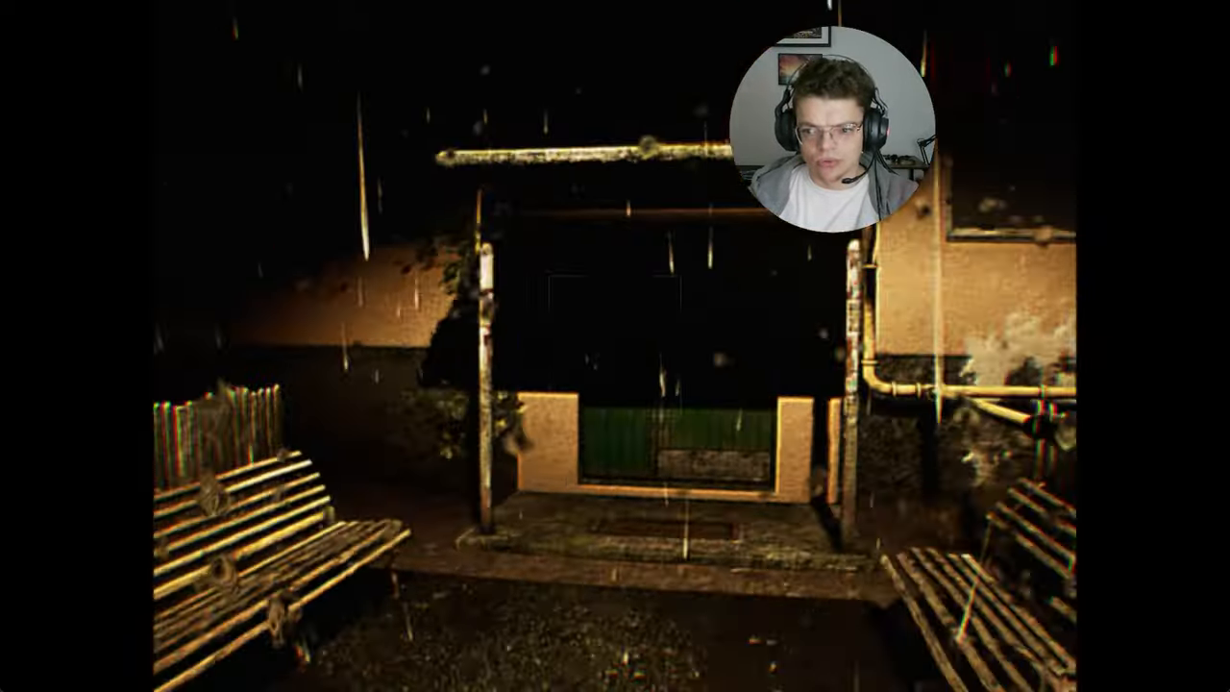
mouse_move(615, 346)
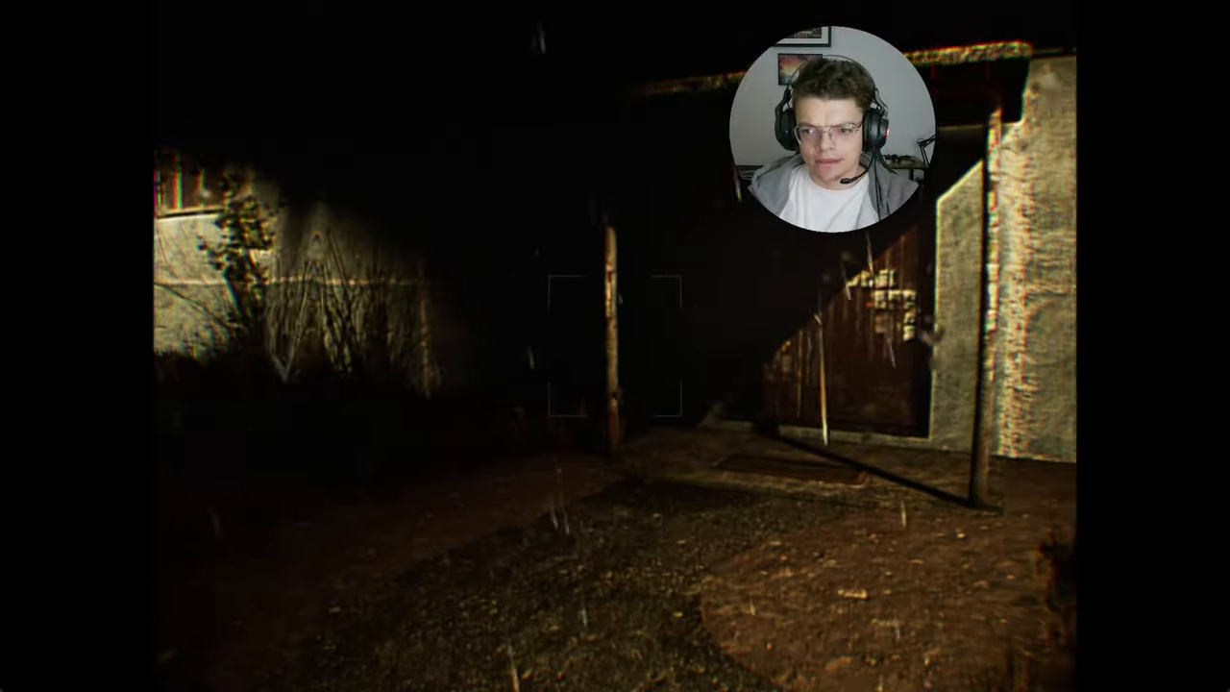
mouse_move(615, 346)
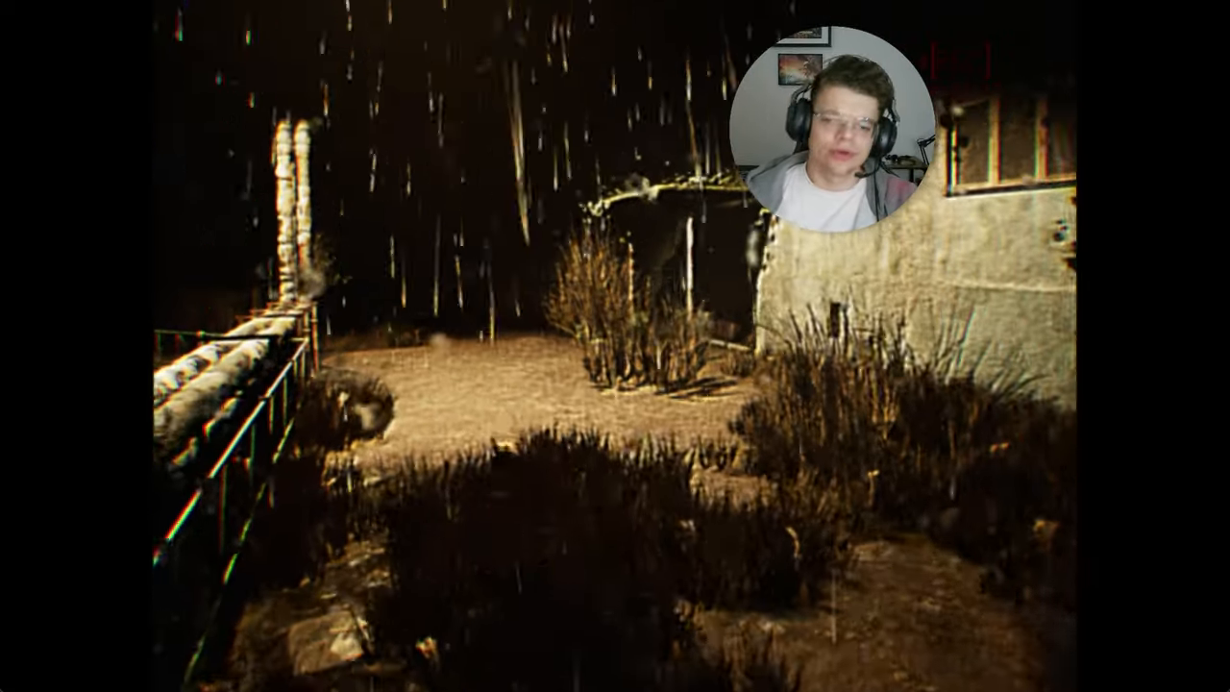
mouse_move(615, 346)
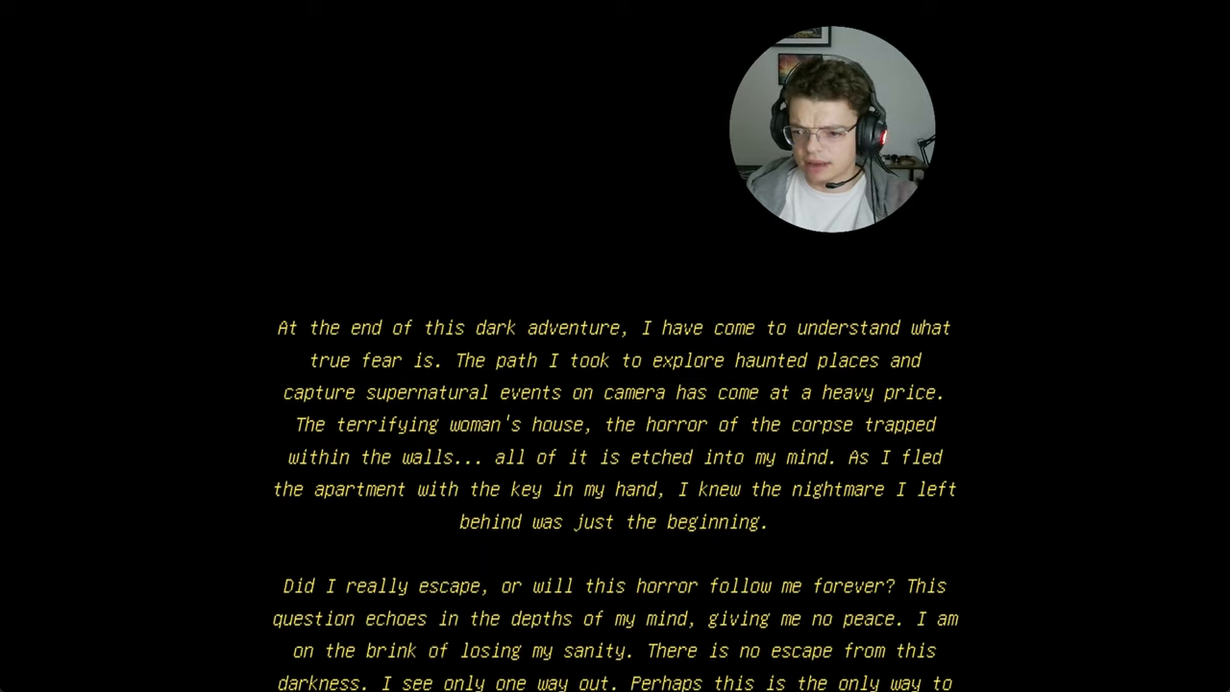
Step: Scroll the ending narration down to its final line about the price of adventure
scroll("down", 3)
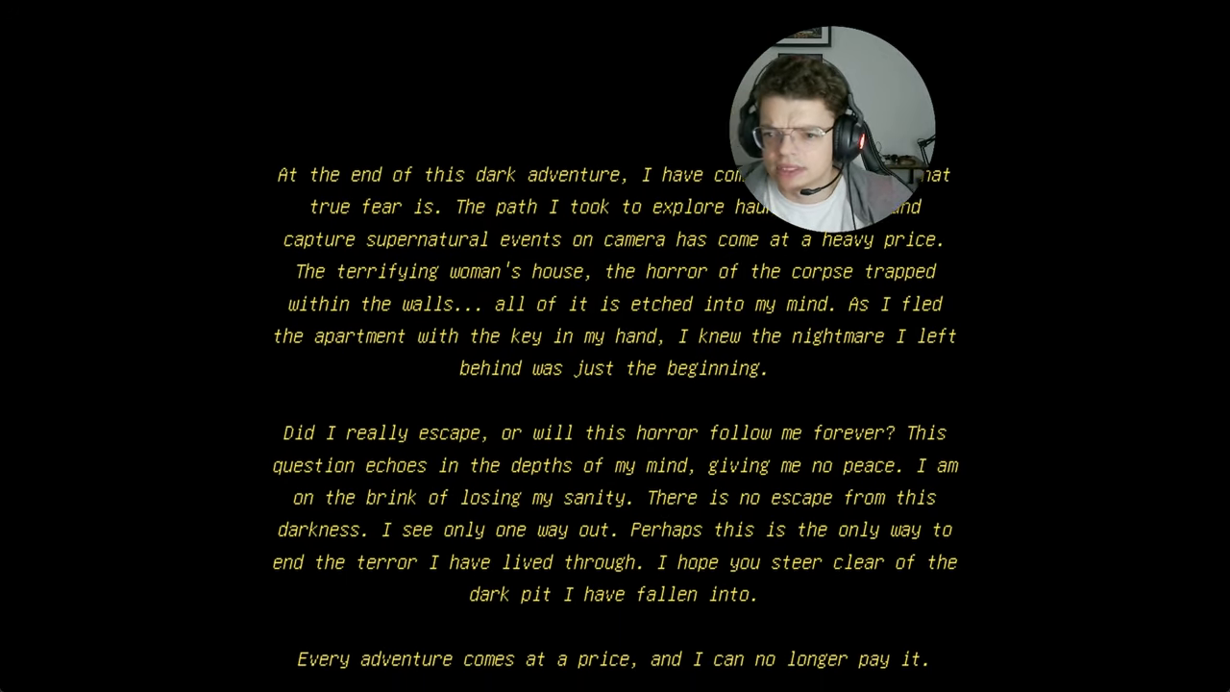
scroll("down", 3)
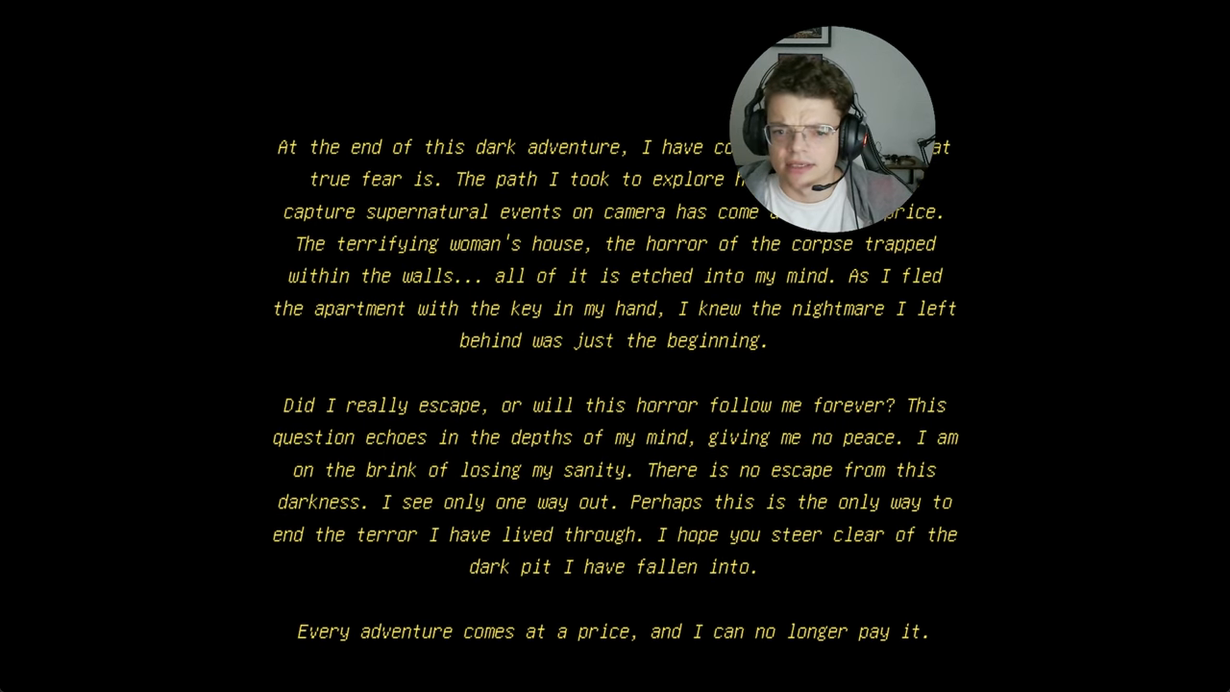